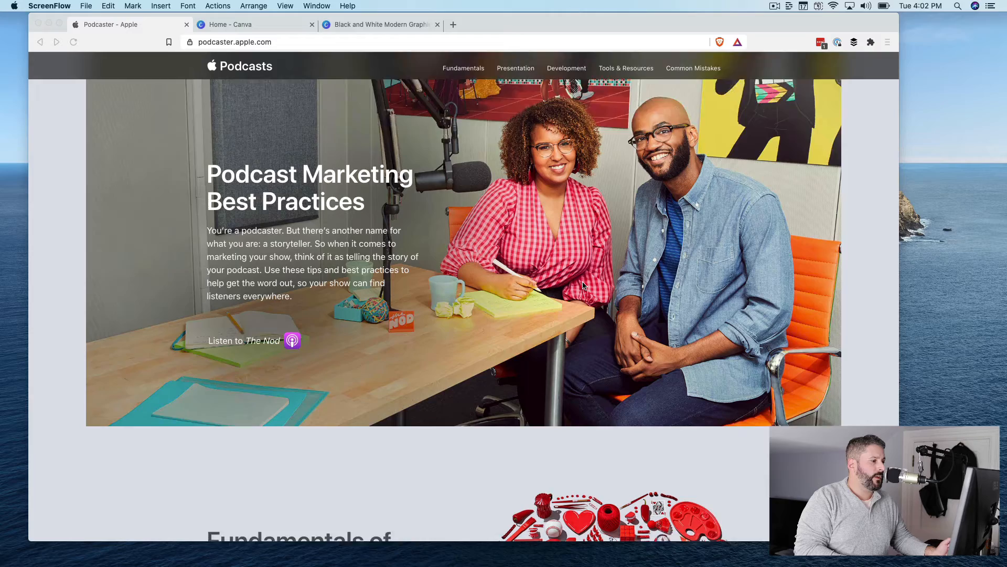
Scroll the podcast marketing page to the Package and Present Your Show design and description tips.
{"action": "scroll", "scroll_direction": "down", "scroll_amount": 3}
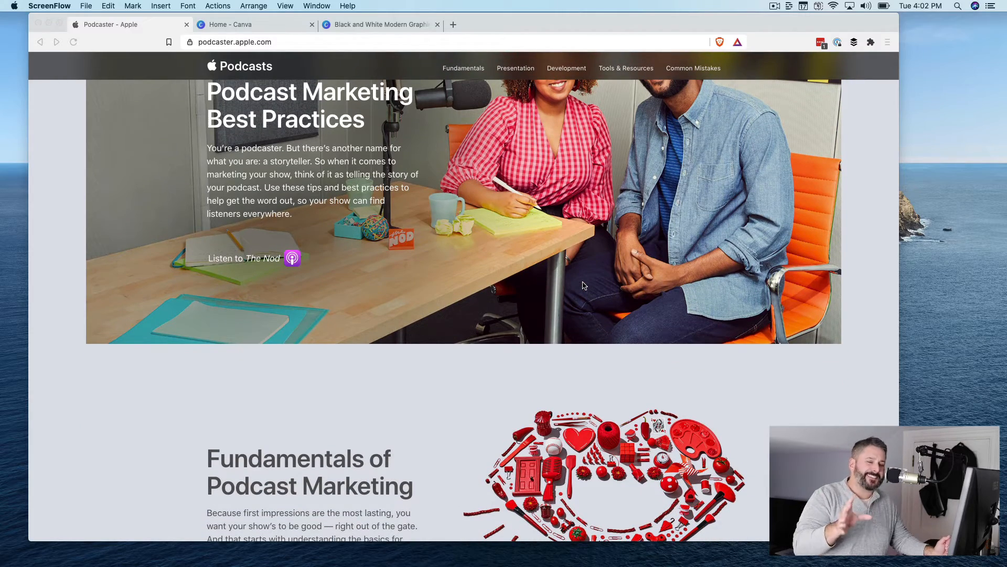
{"action": "scroll", "scroll_direction": "down", "scroll_amount": 3}
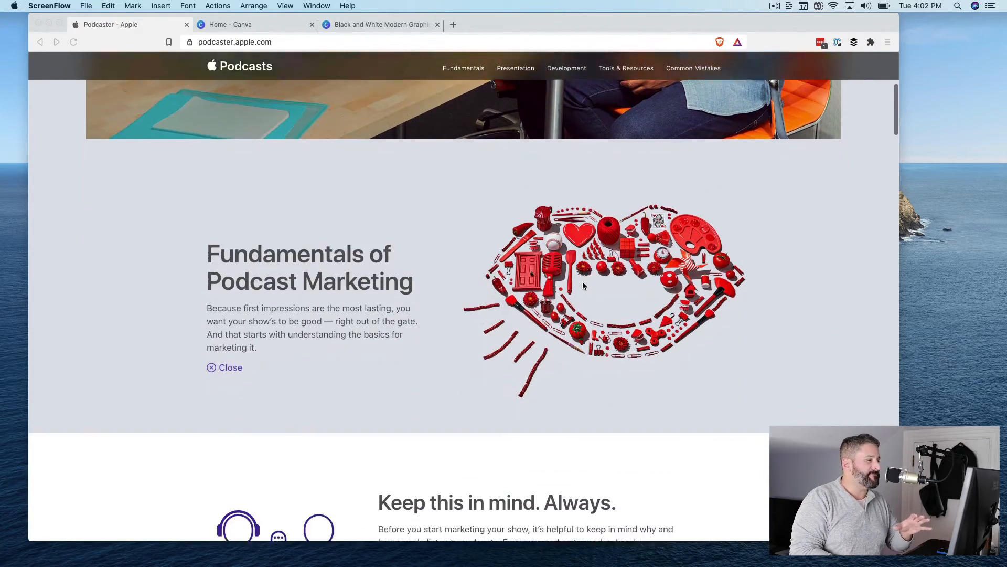
{"action": "scroll", "scroll_direction": "down", "scroll_amount": 3}
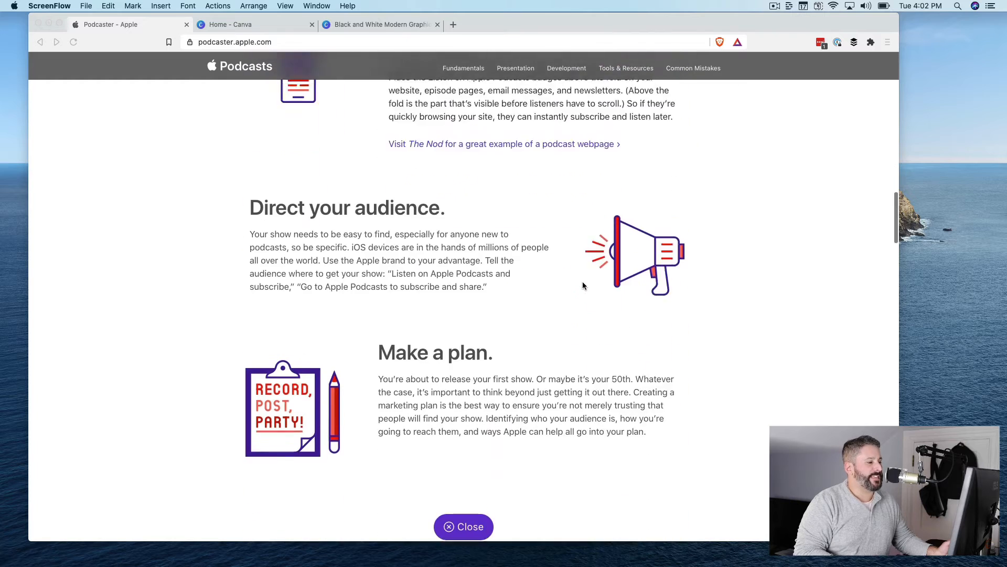
{"action": "scroll", "scroll_direction": "down", "scroll_amount": 3}
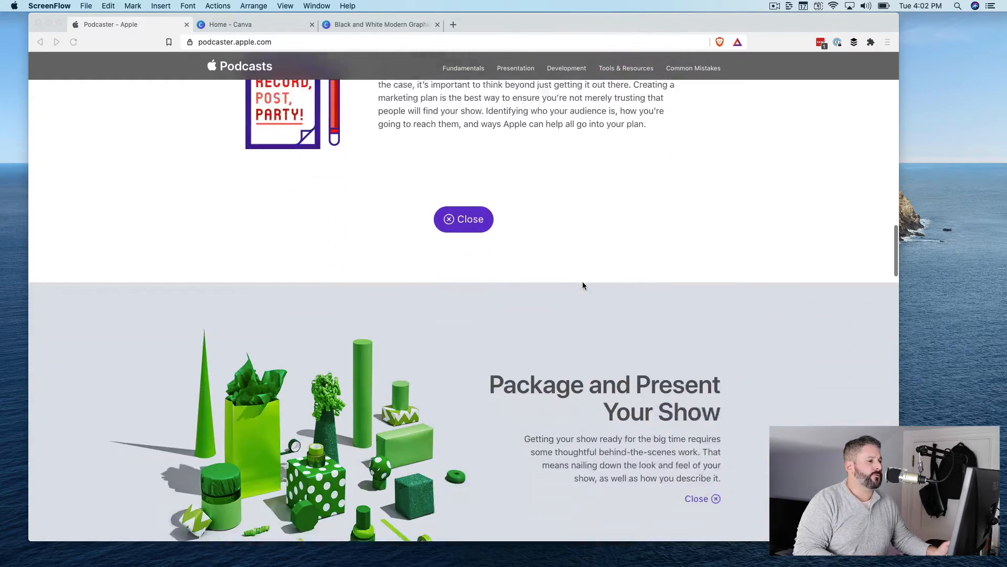
{"action": "scroll", "scroll_direction": "down", "scroll_amount": 3}
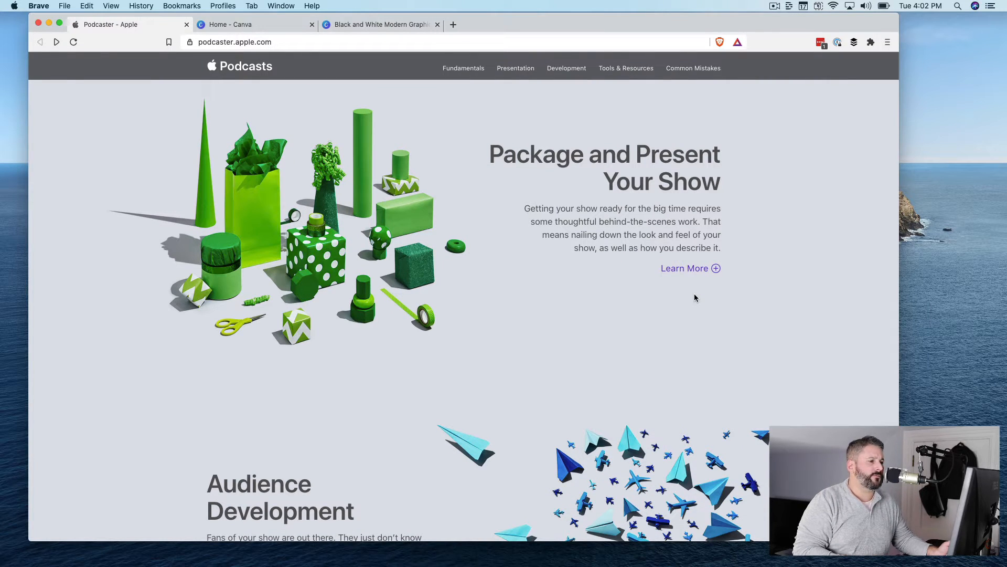
{"action": "scroll", "scroll_direction": "down", "scroll_amount": 3}
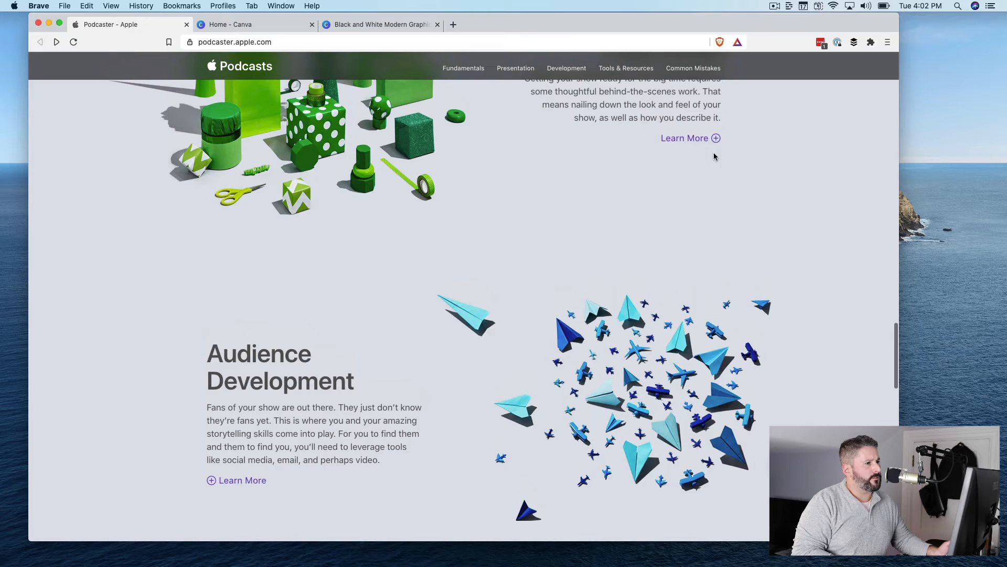
{"action": "scroll", "scroll_direction": "up", "scroll_amount": 3}
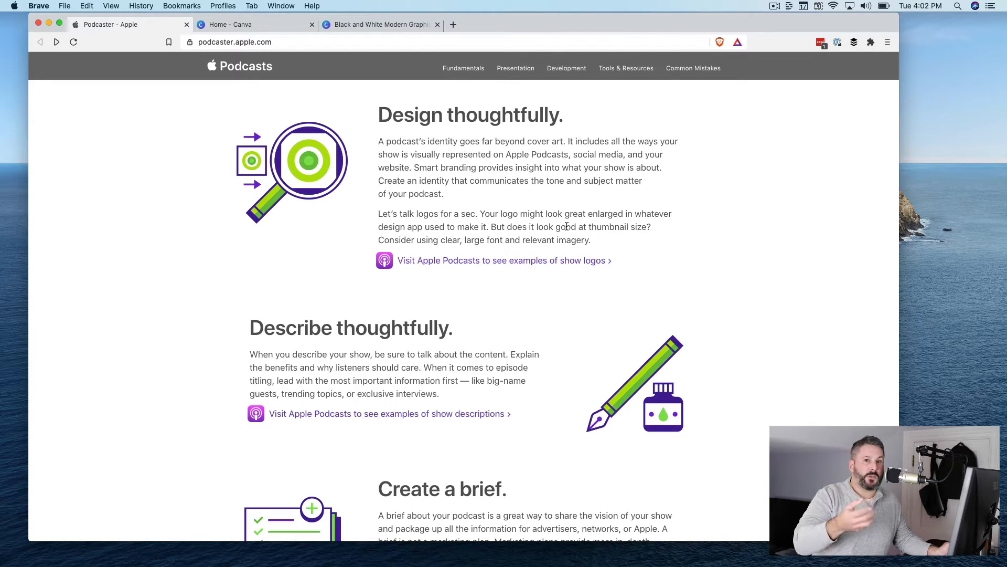
Scroll down to the Create a brief guidance listing the elements a brief should contain.
{"action": "scroll", "scroll_direction": "down", "scroll_amount": 3}
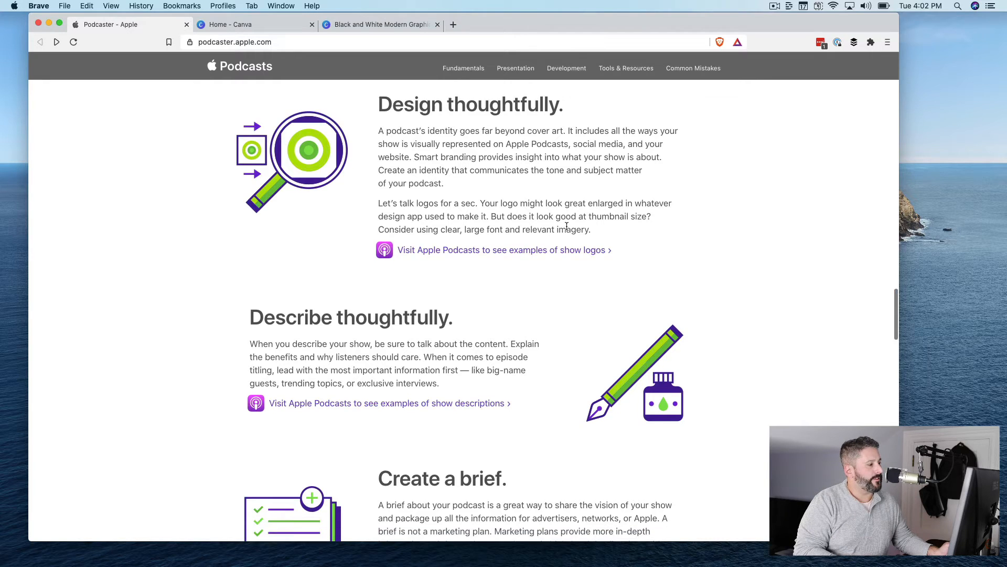
{"action": "scroll", "scroll_direction": "down", "scroll_amount": 3}
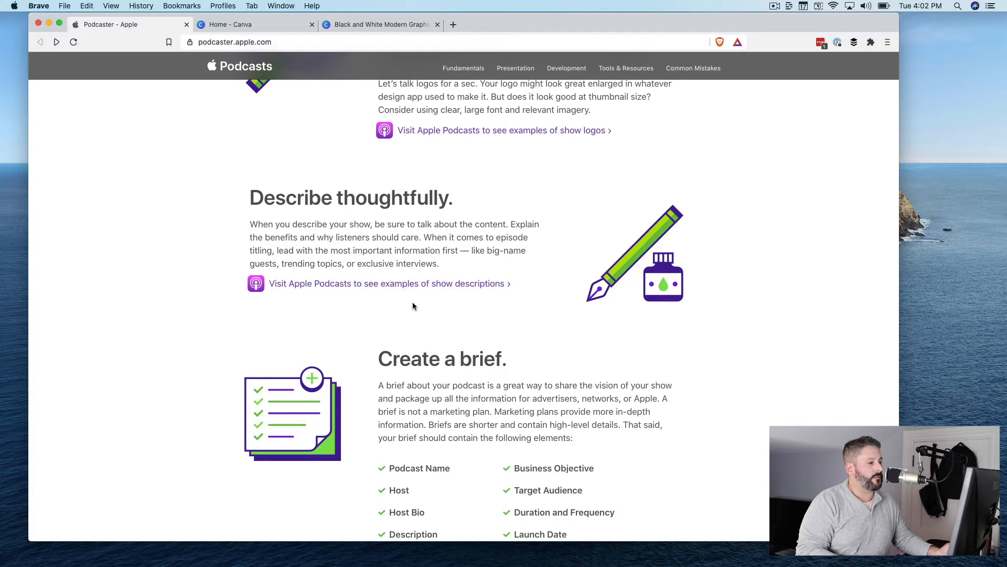
{"action": "scroll", "scroll_direction": "down", "scroll_amount": 3}
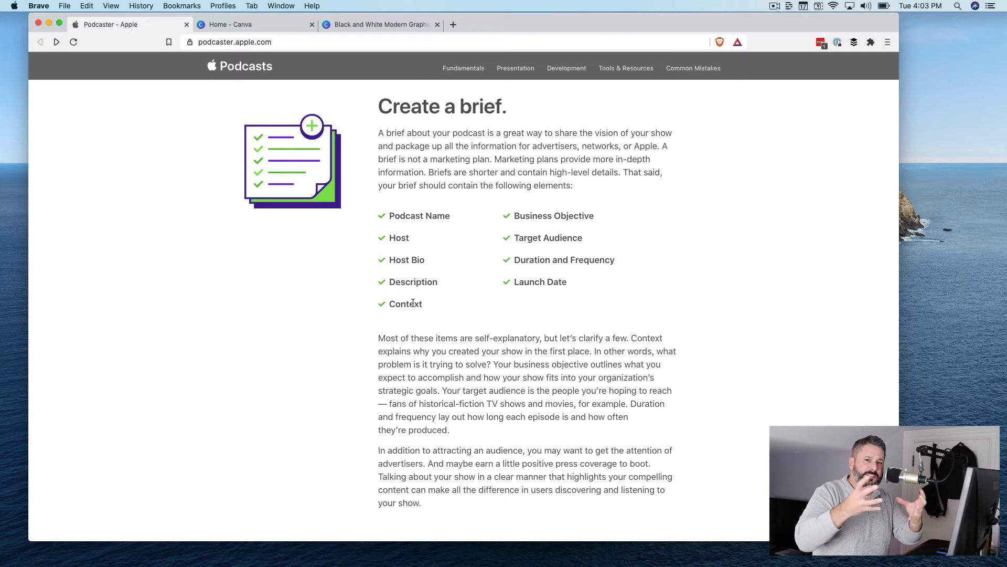
{"action": "scroll", "scroll_direction": "down", "scroll_amount": 3}
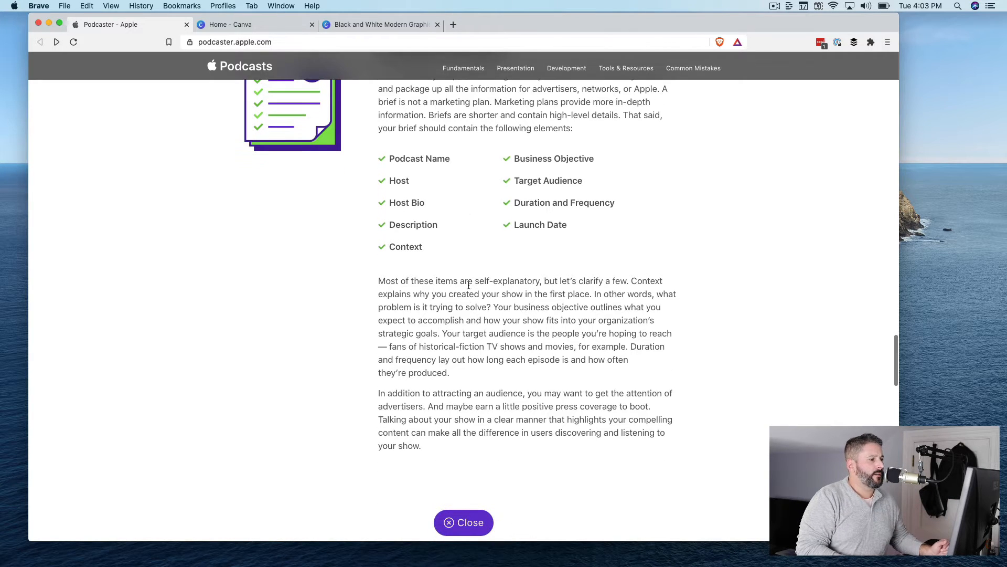
{"action": "scroll", "scroll_direction": "down", "scroll_amount": 3}
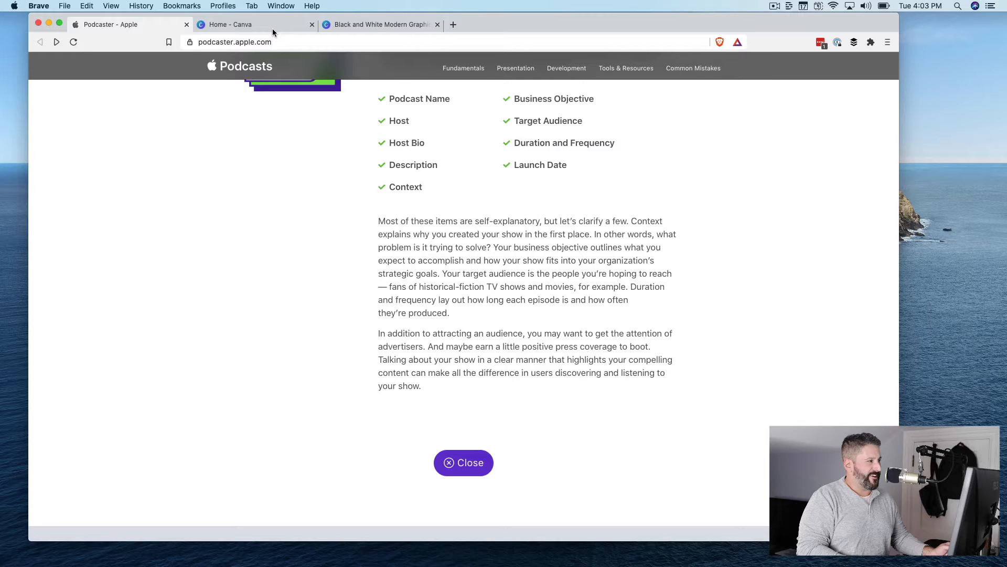
Return to the Canva resume design and browse the Uploads panel for the Audience cover art.
{"action": "left_click", "coordinate": [379, 25]}
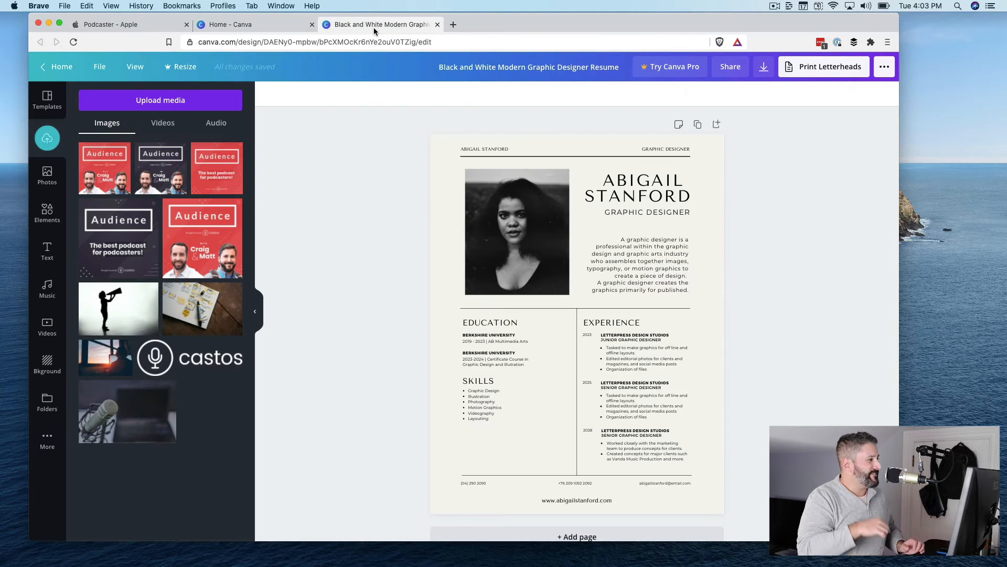
{"action": "scroll", "scroll_direction": "down", "scroll_amount": 3}
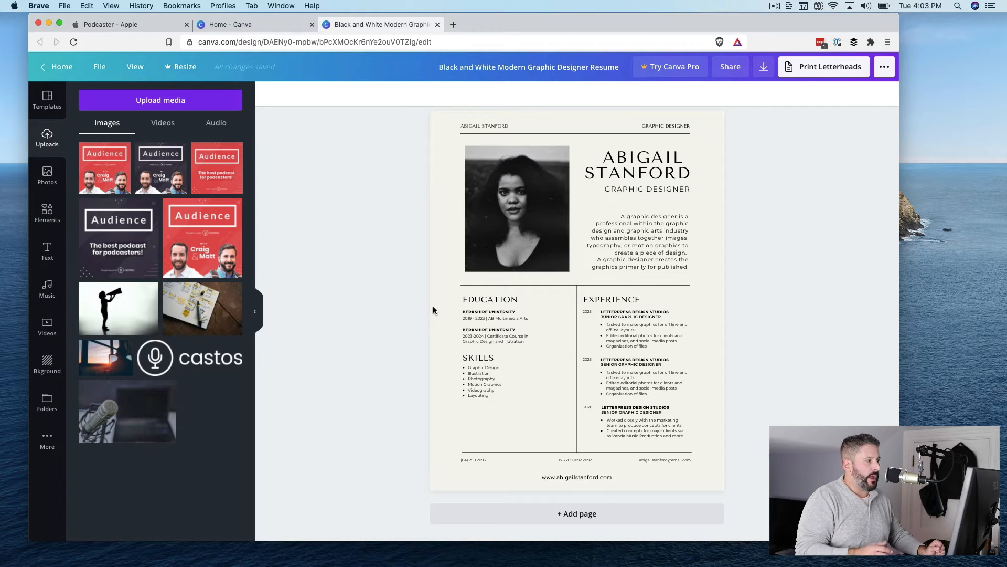
{"action": "mouse_move", "coordinate": [351, 268]}
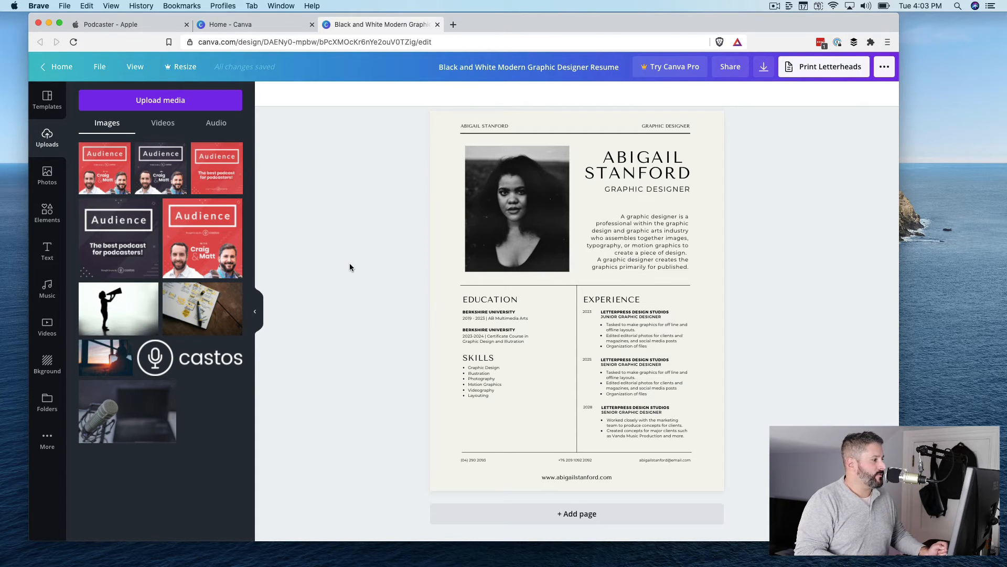
{"action": "mouse_move", "coordinate": [405, 199]}
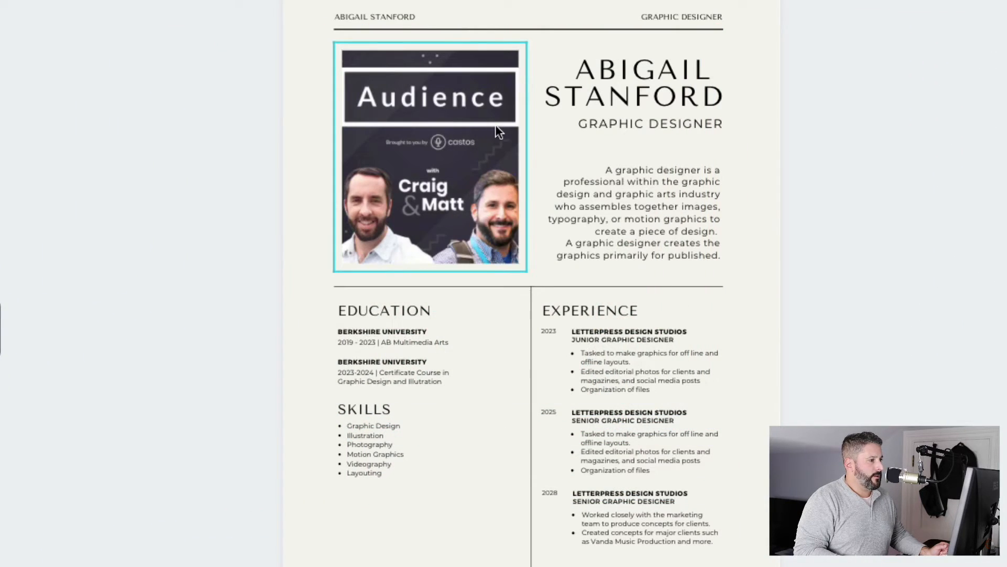
{"action": "mouse_move", "coordinate": [453, 245]}
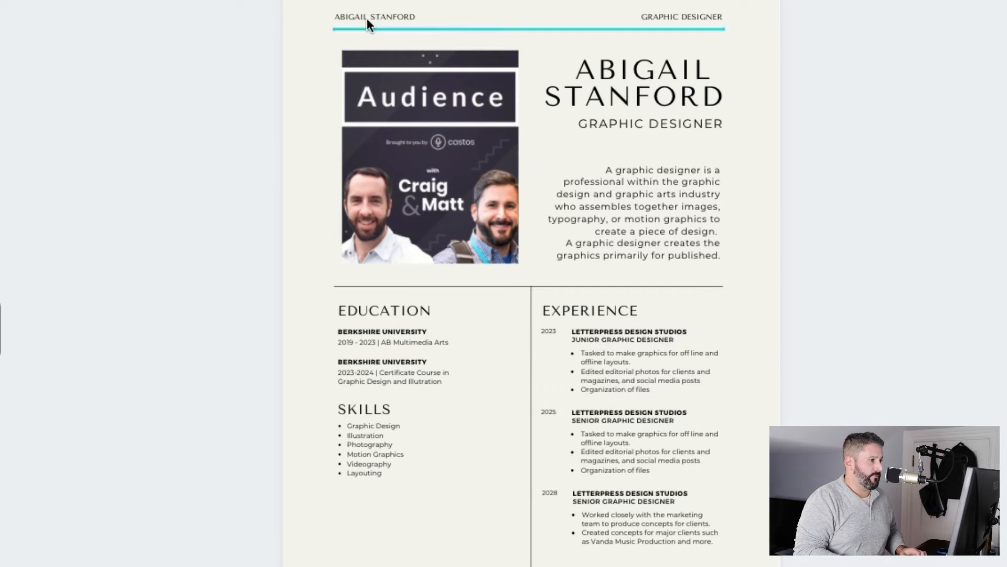
Retitle the header as AUDIENCE PODCAST and A PODCAST FOR PODCASTERS, widened to fit one line.
{"action": "left_click", "coordinate": [375, 17]}
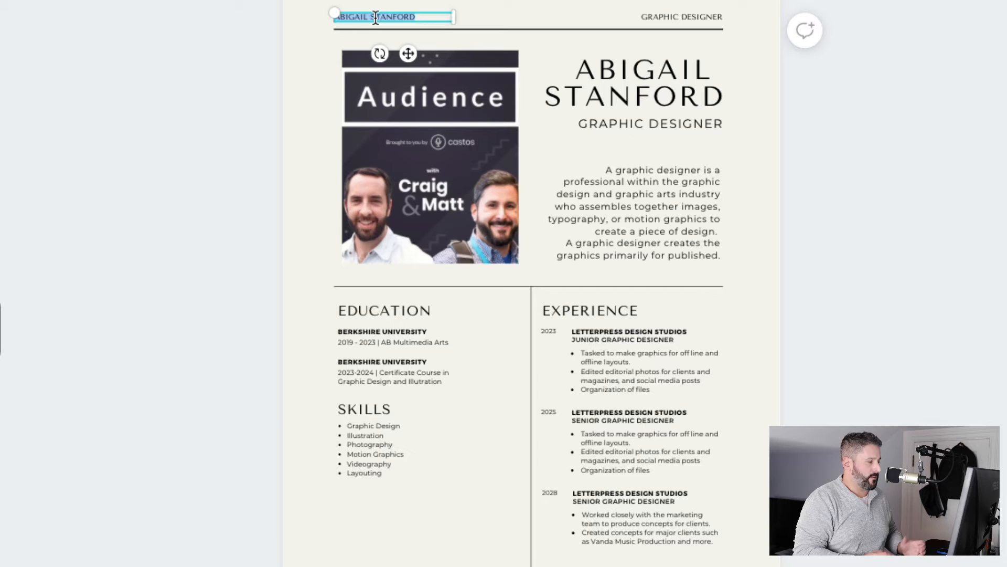
{"action": "type", "text": "AUDIENCE Po"}
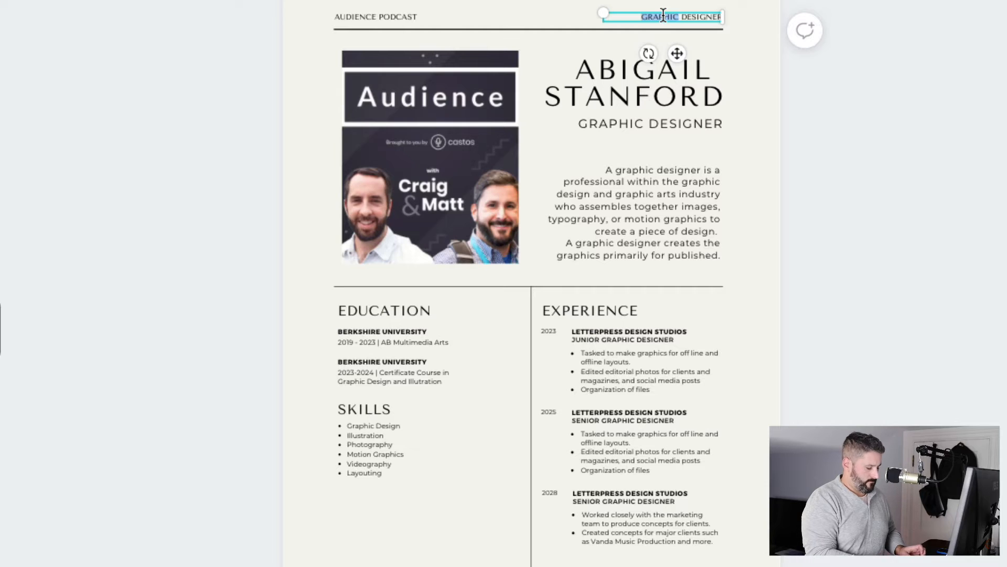
{"action": "type", "text": "A PODCAST FOR PODCASTERS"}
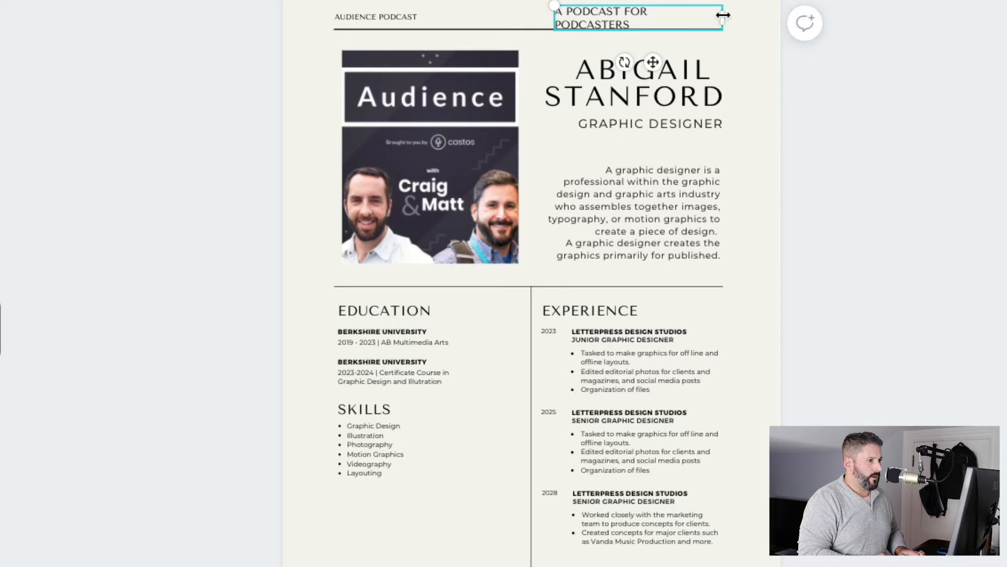
{"action": "left_click_drag", "start_coordinate": [723, 18], "coordinate": [736, 18]}
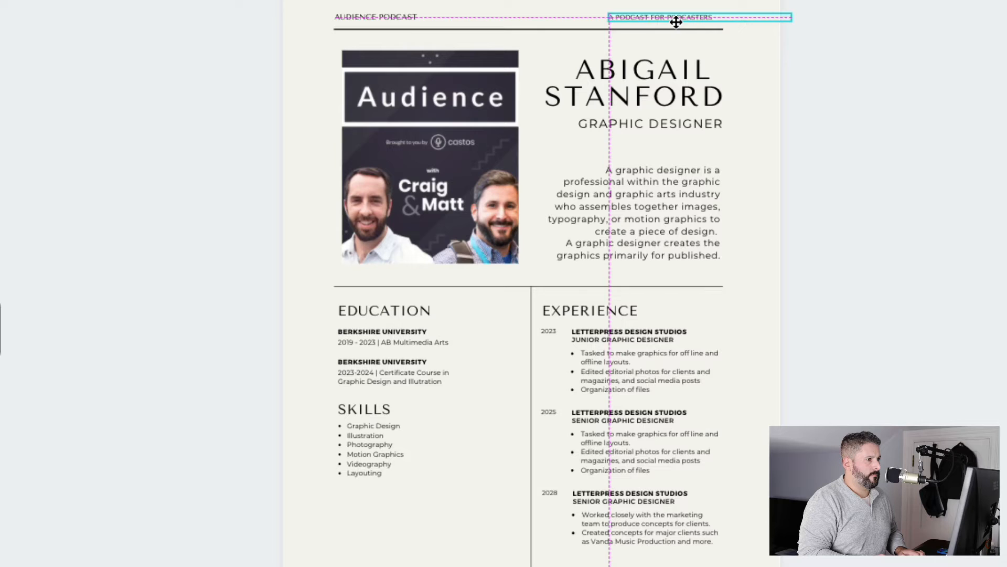
Rename the main heading THE AUDIENCE PODCAST and replace the bio with the show's description.
{"action": "double_click", "coordinate": [632, 94]}
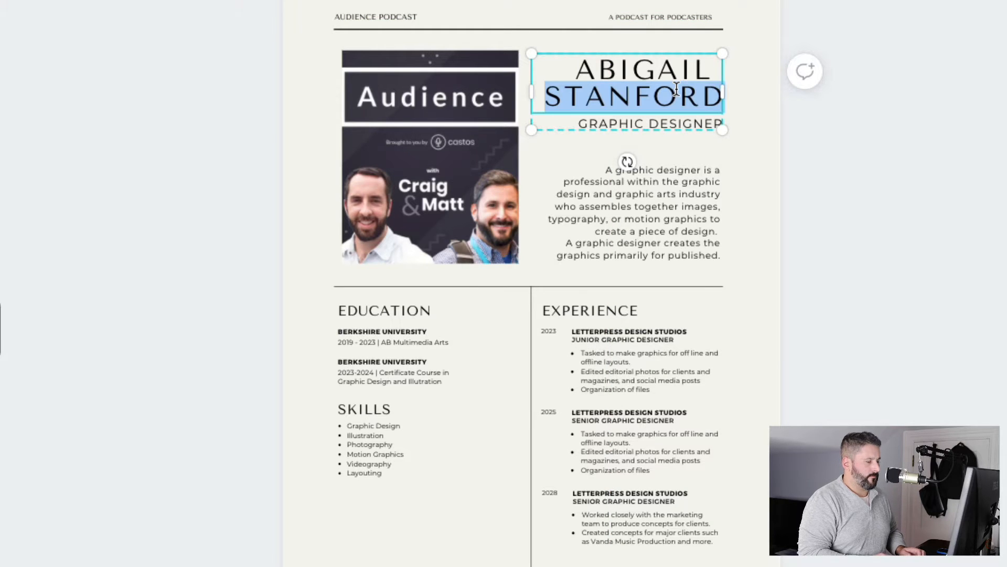
{"action": "type", "text": "THE AUDIENCE"}
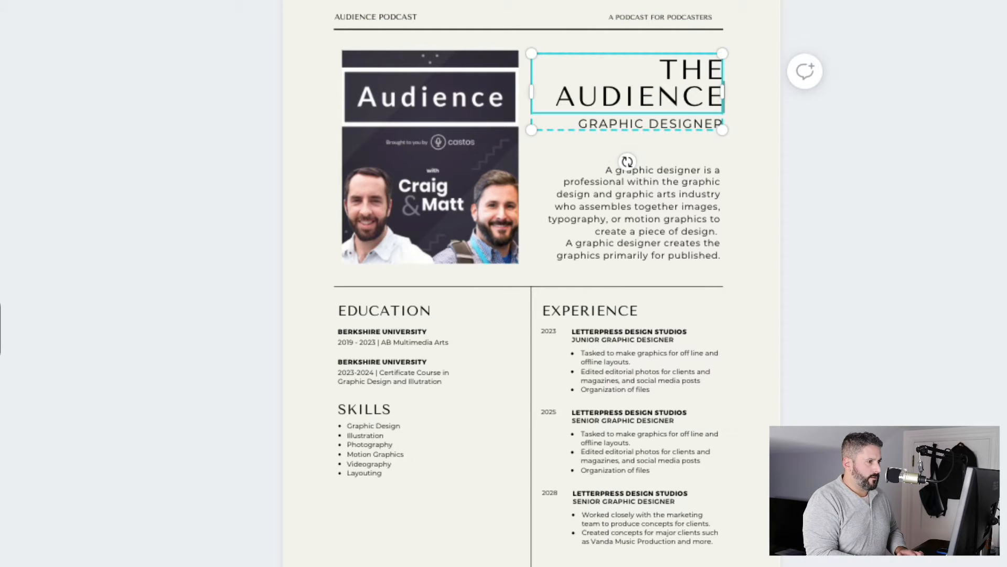
{"action": "type", "text": "PODCAST"}
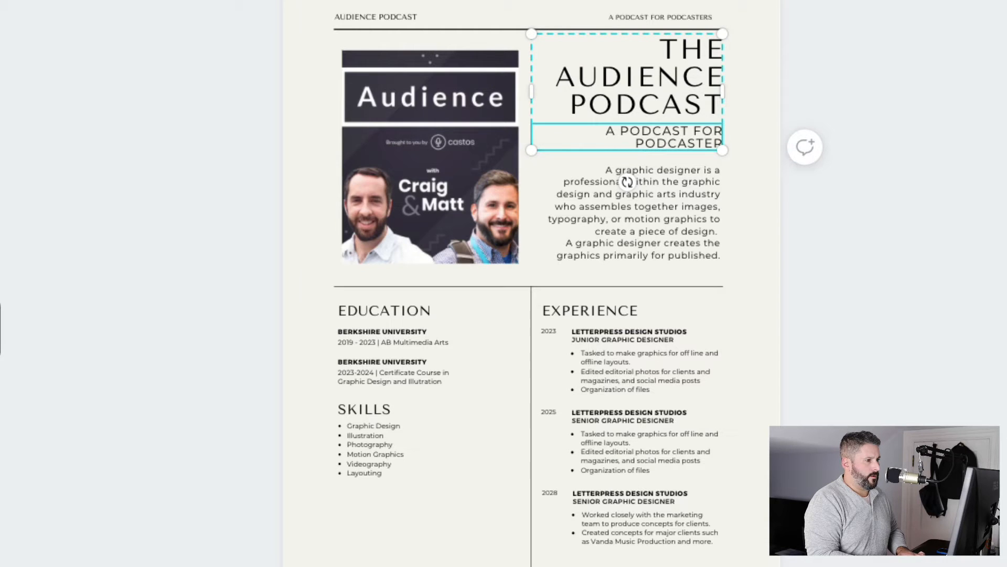
{"action": "left_click", "coordinate": [630, 212]}
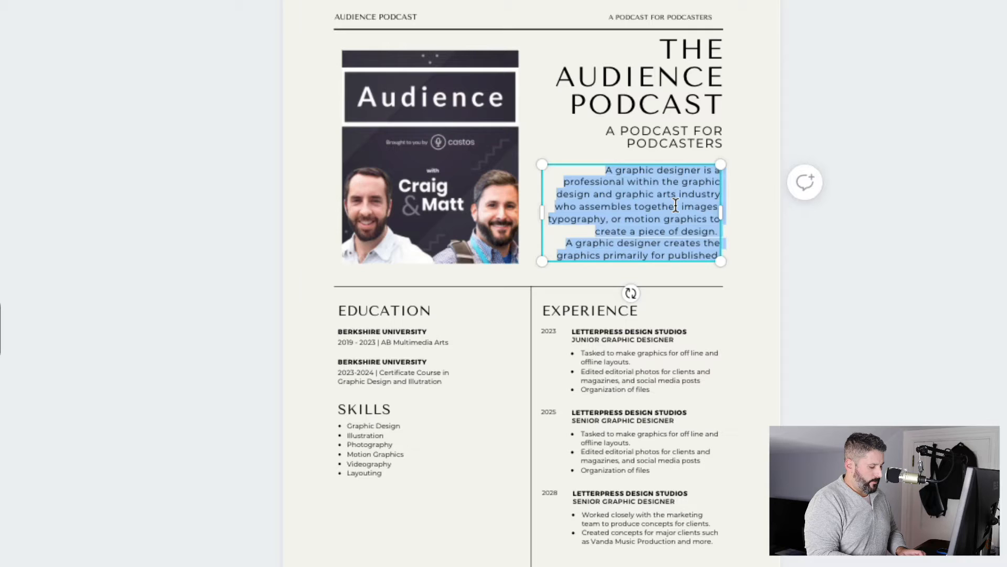
{"action": "type", "text": "This is a"}
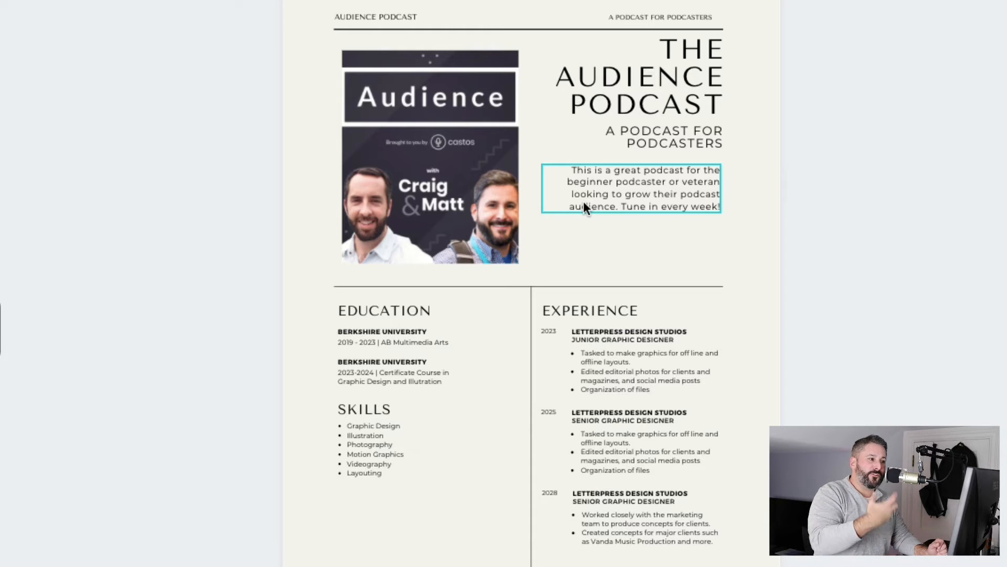
Rename the EDUCATION heading to HOSTS and list Craig Hewitt and Matt Medeiros.
{"action": "left_click", "coordinate": [369, 316]}
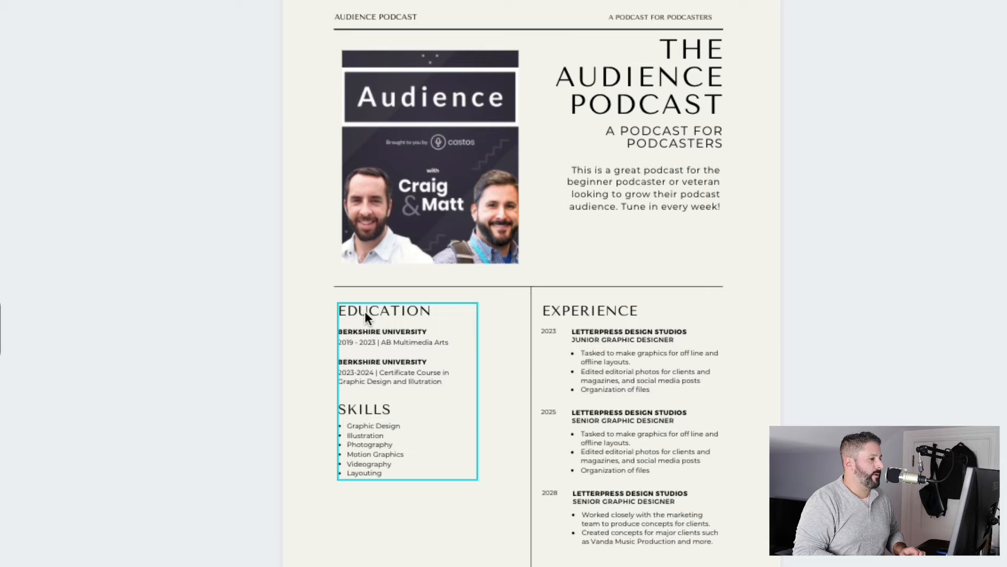
{"action": "type", "text": "HOSTS"}
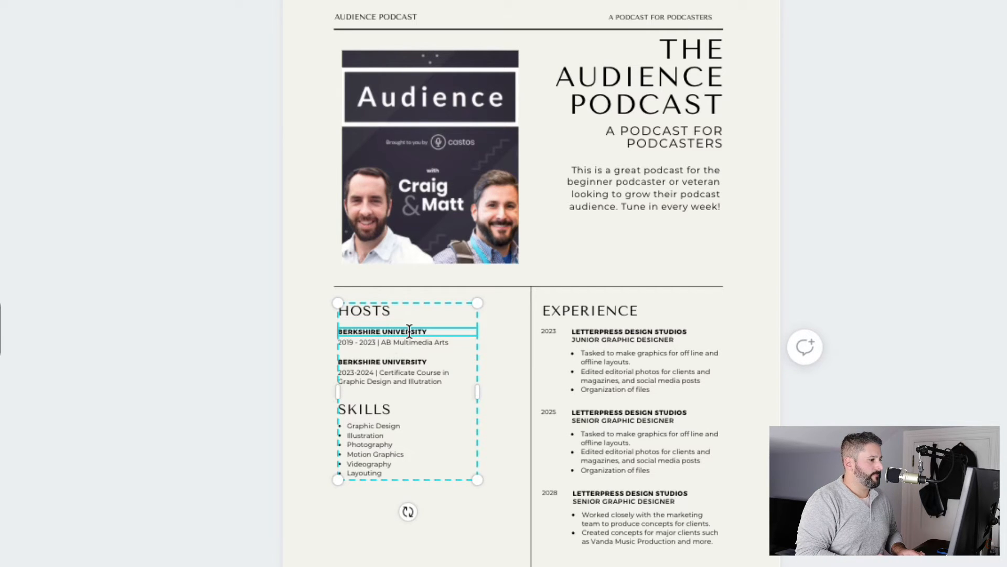
{"action": "type", "text": "Craig"}
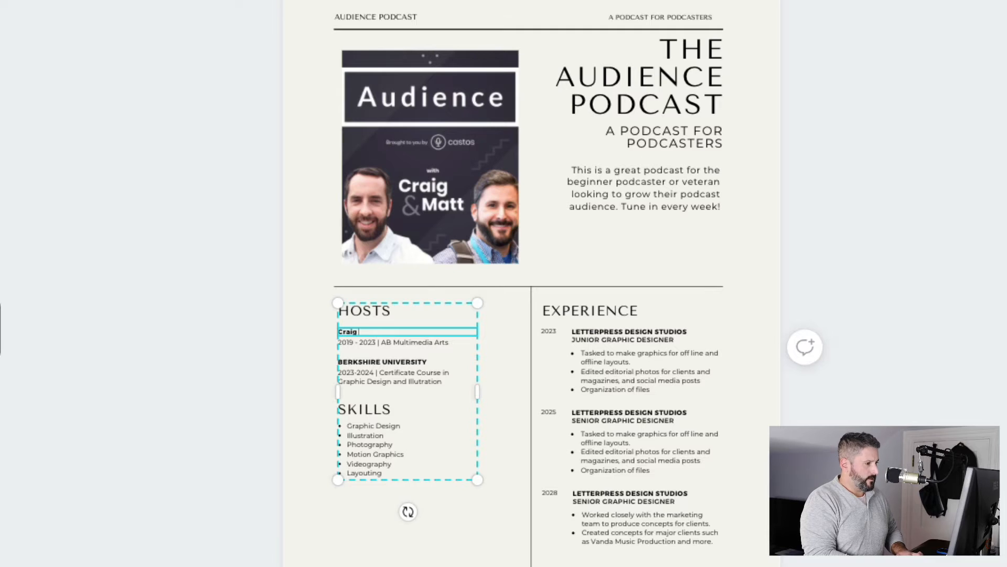
{"action": "type", "text": "Hewl"}
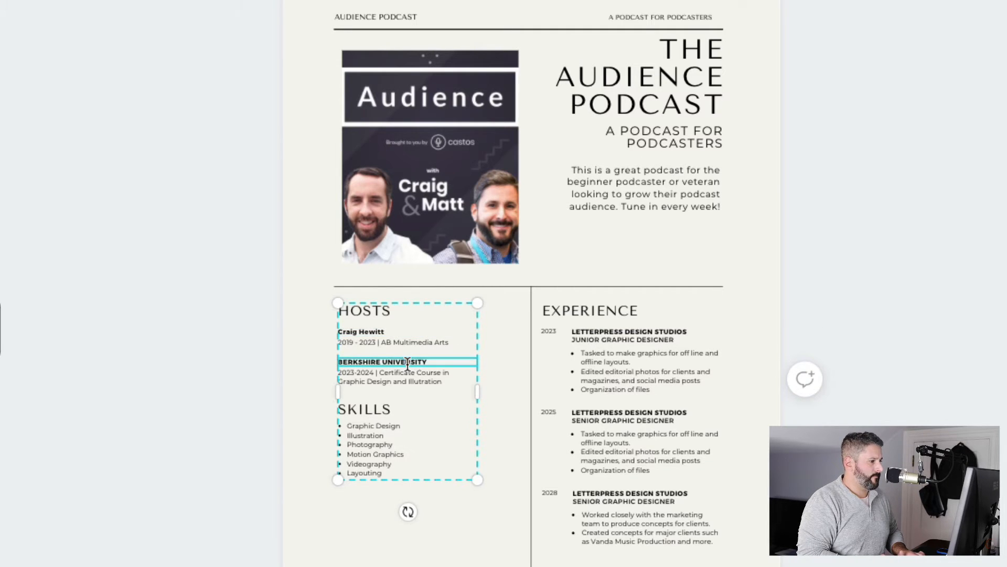
{"action": "type", "text": "Matt Medeiros"}
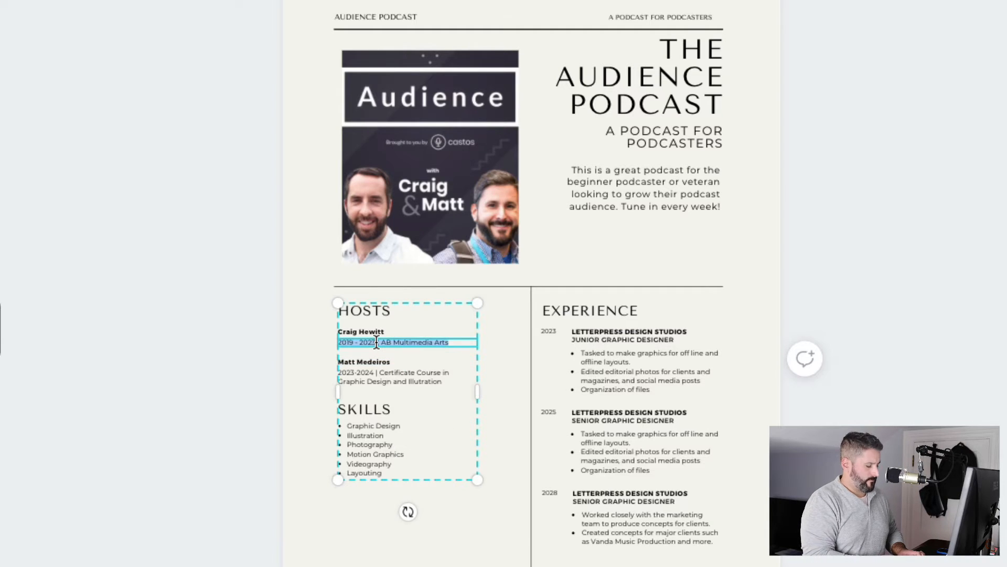
Add host roles (Co-founder, Founder of Castos.com, Director of Podcasting) and rename SKILLS to POINTS OF INTEREST.
{"action": "type", "text": "Co-fou"}
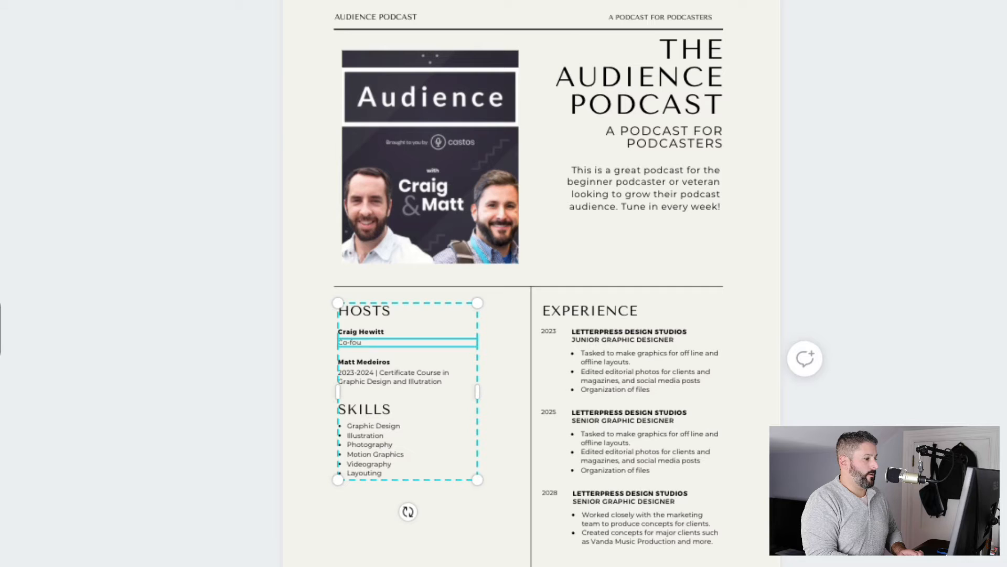
{"action": "type", "text": "Founder of"}
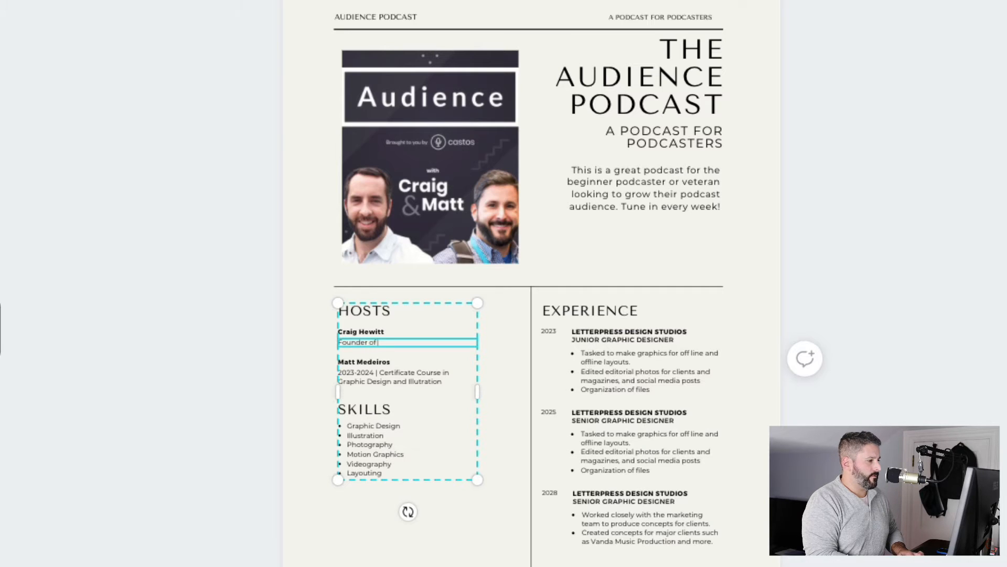
{"action": "type", "text": "Castos.com"}
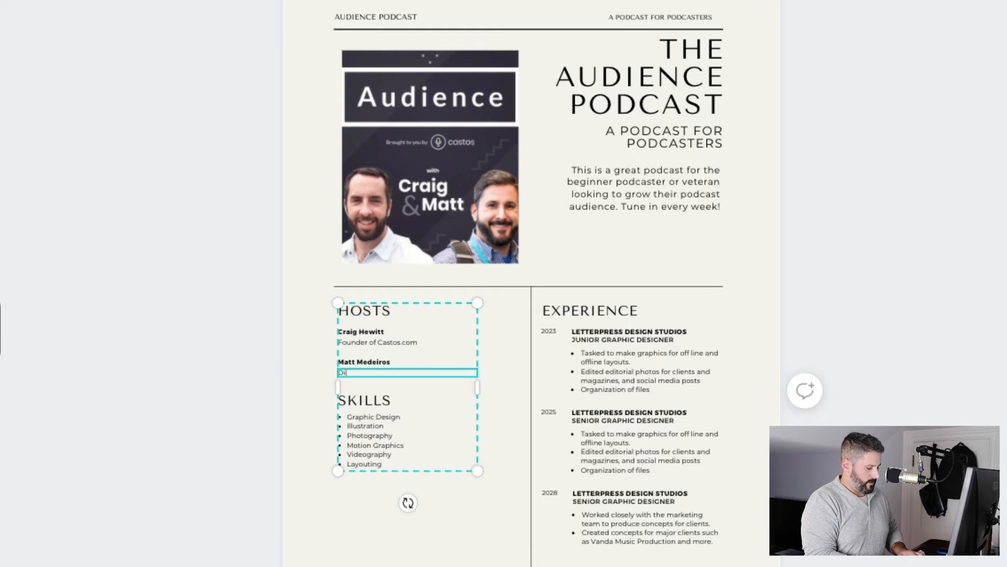
{"action": "type", "text": "Director of Podcaster Success"}
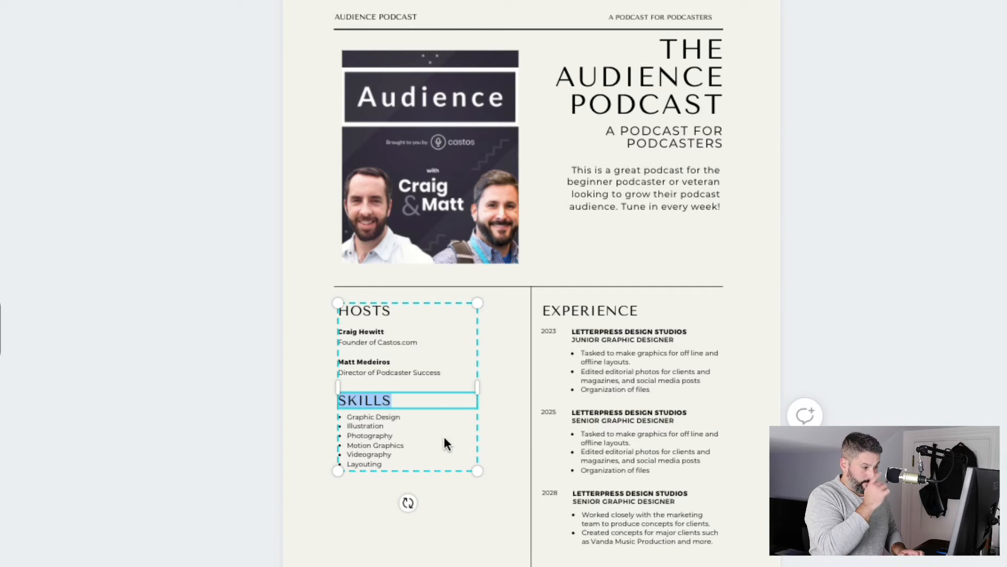
{"action": "type", "text": "P"}
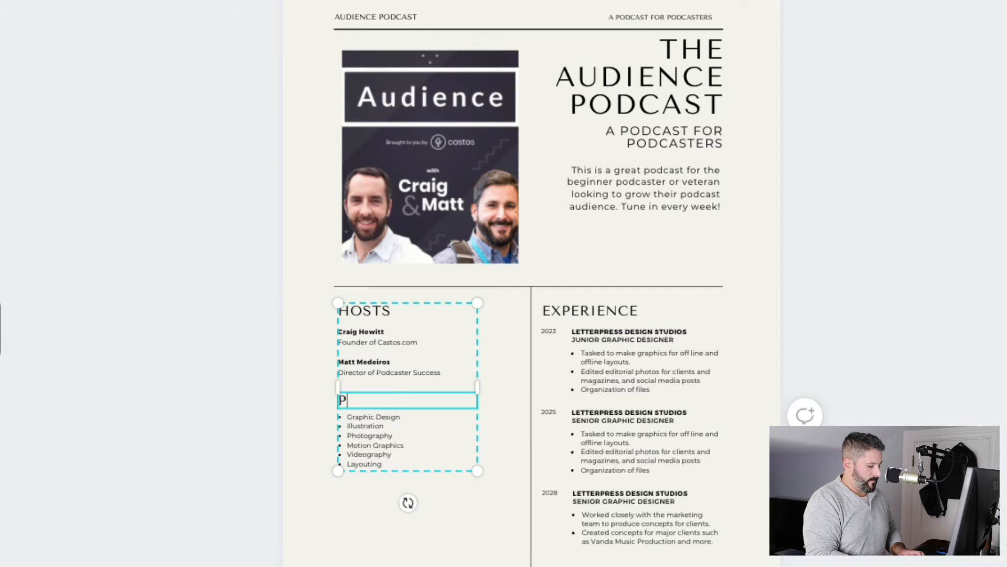
{"action": "type", "text": "OINTS OF INTER"}
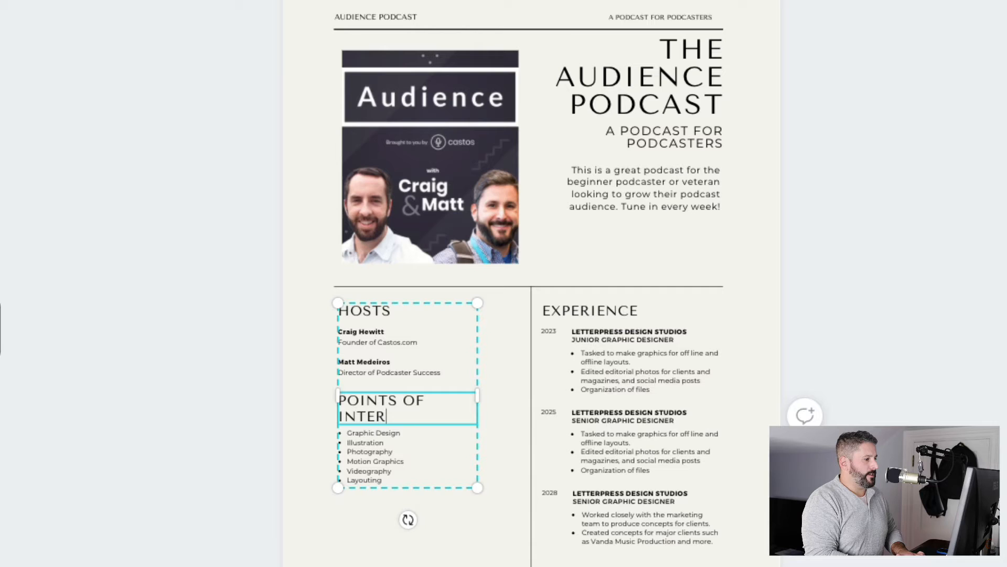
{"action": "type", "text": "EST"}
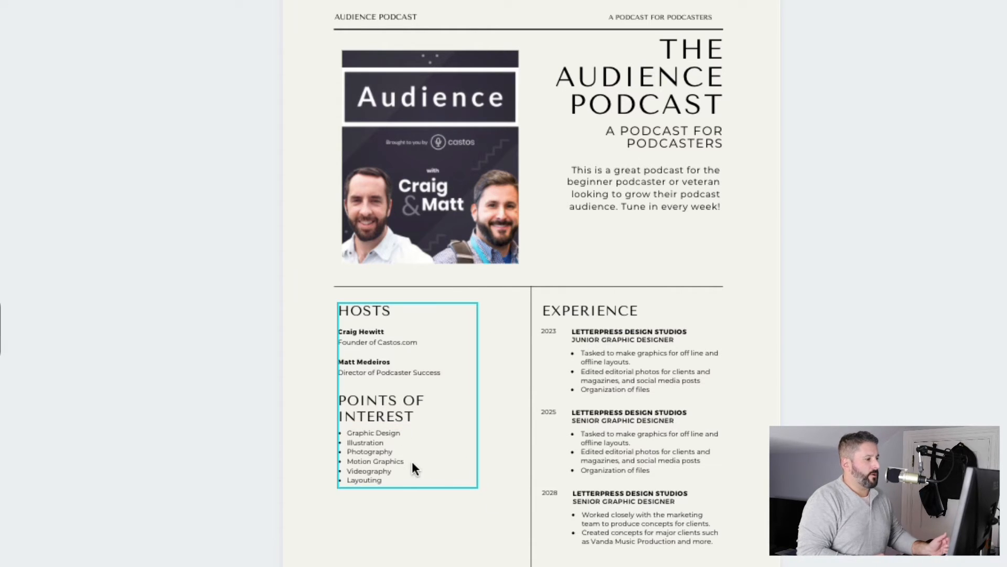
{"action": "mouse_move", "coordinate": [405, 466]}
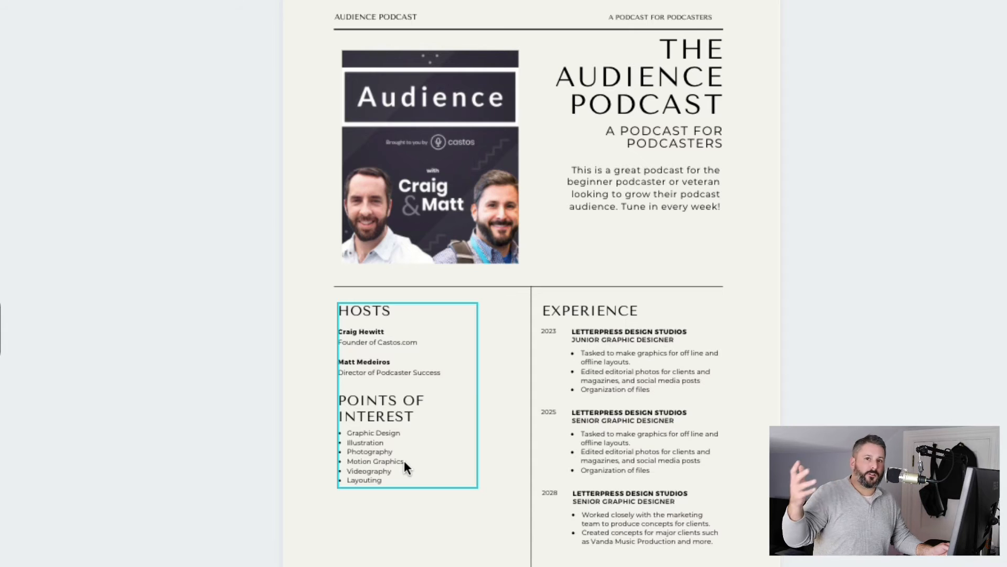
{"action": "left_click", "coordinate": [590, 311]}
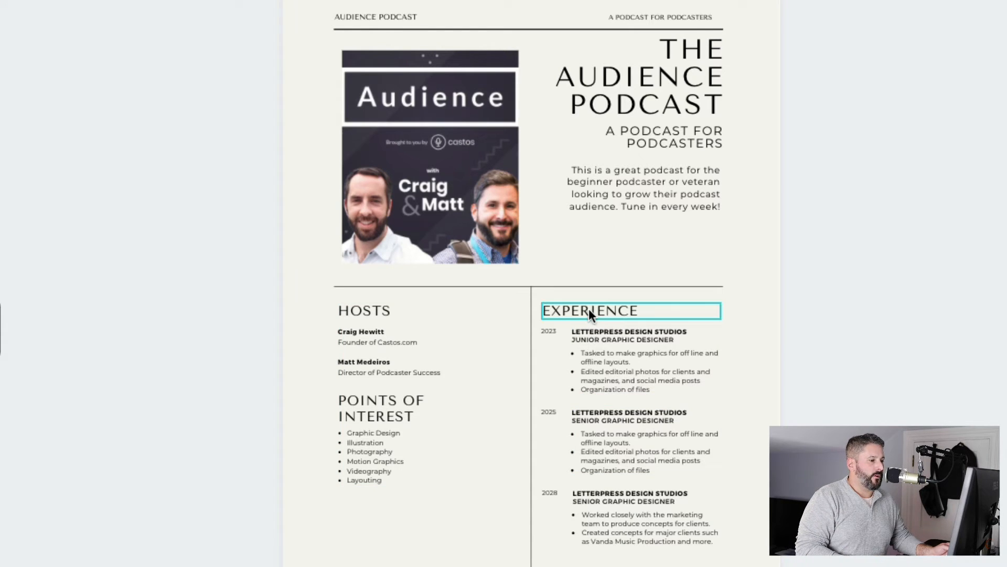
Rename the EXPERIENCE heading to TOP EPISODES and retitle entries as Podcast A and B.
{"action": "left_click", "coordinate": [589, 311]}
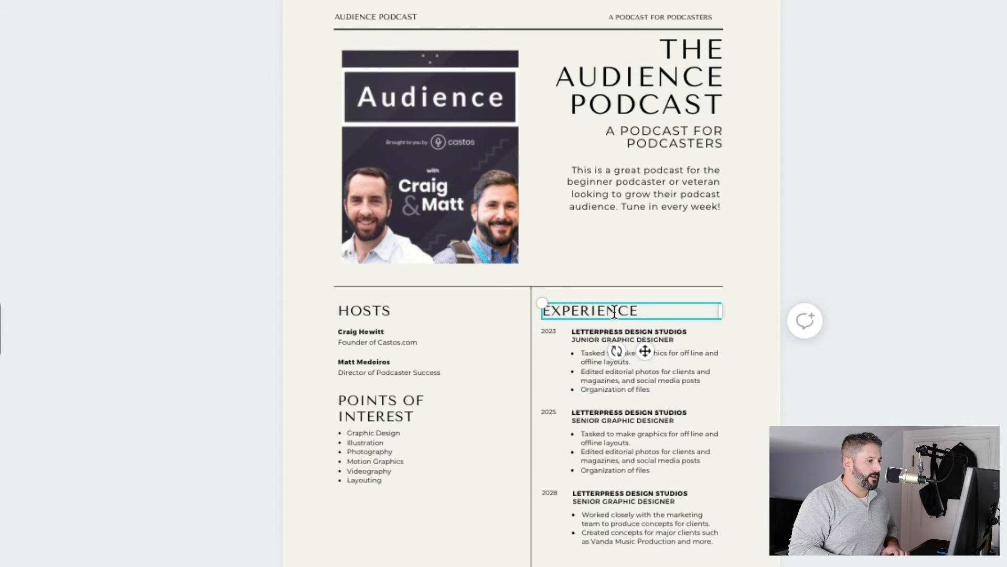
{"action": "double_click", "coordinate": [613, 310]}
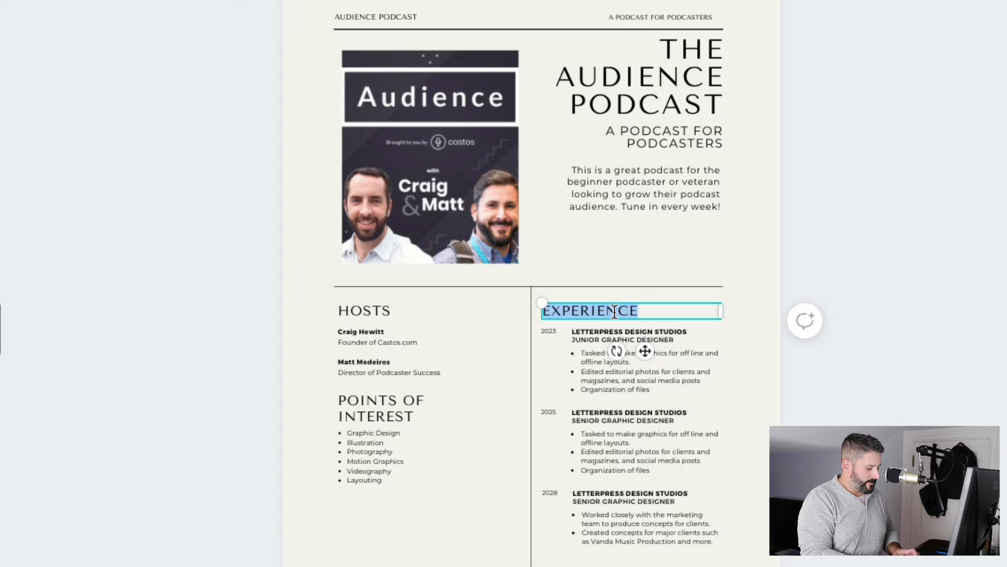
{"action": "type", "text": "TOP EPISODES"}
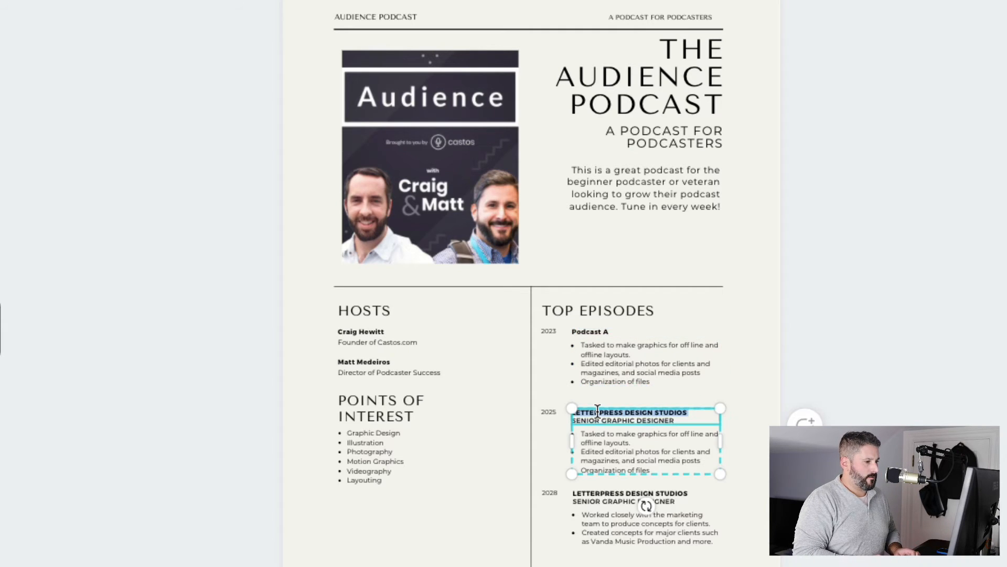
{"action": "type", "text": "Podcast B"}
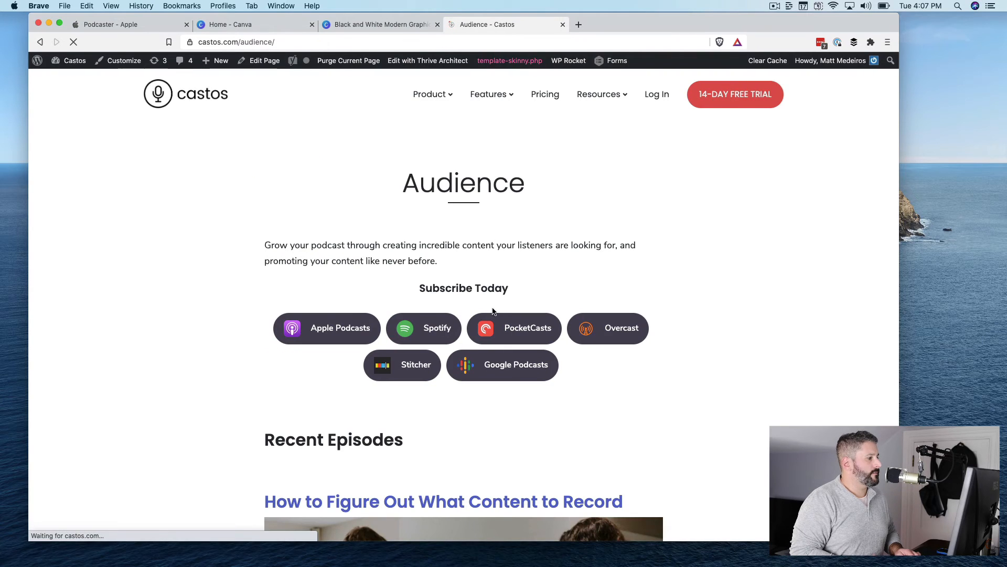
Open the How to Figure Out What Content to Record episode on Castos, grab its URL, return to Canva.
{"action": "scroll", "scroll_direction": "down", "scroll_amount": 3}
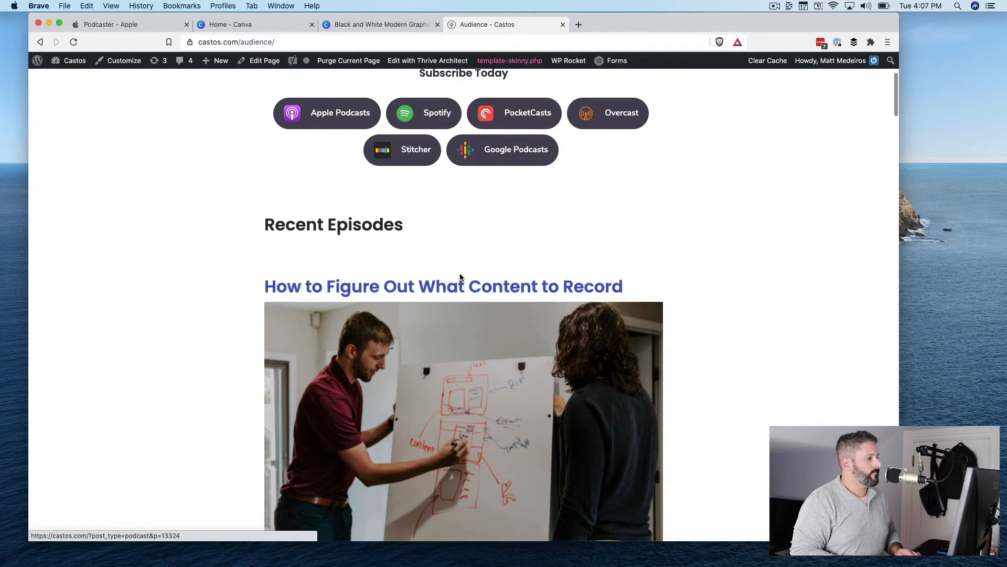
{"action": "left_click", "coordinate": [442, 286]}
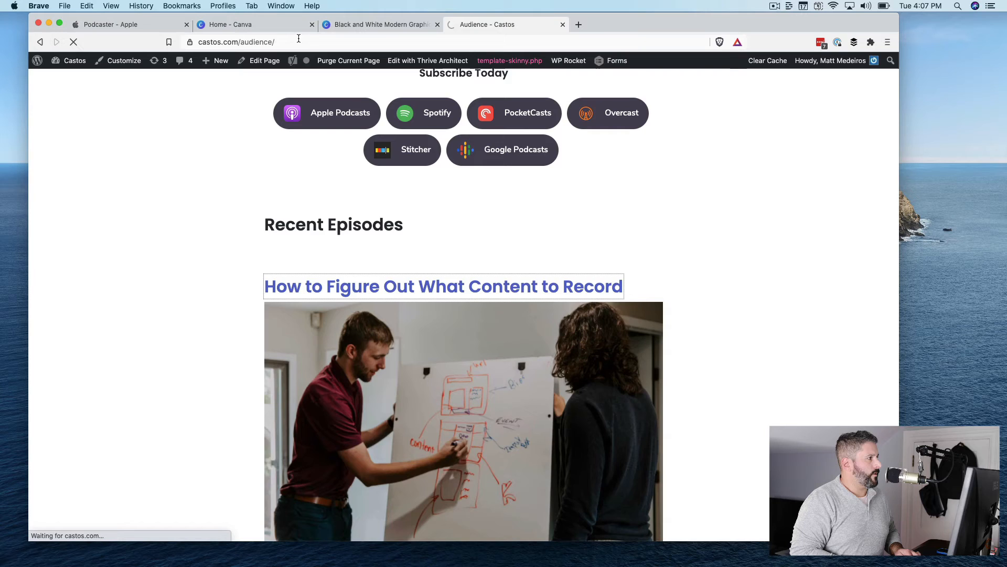
{"action": "left_click", "coordinate": [442, 286]}
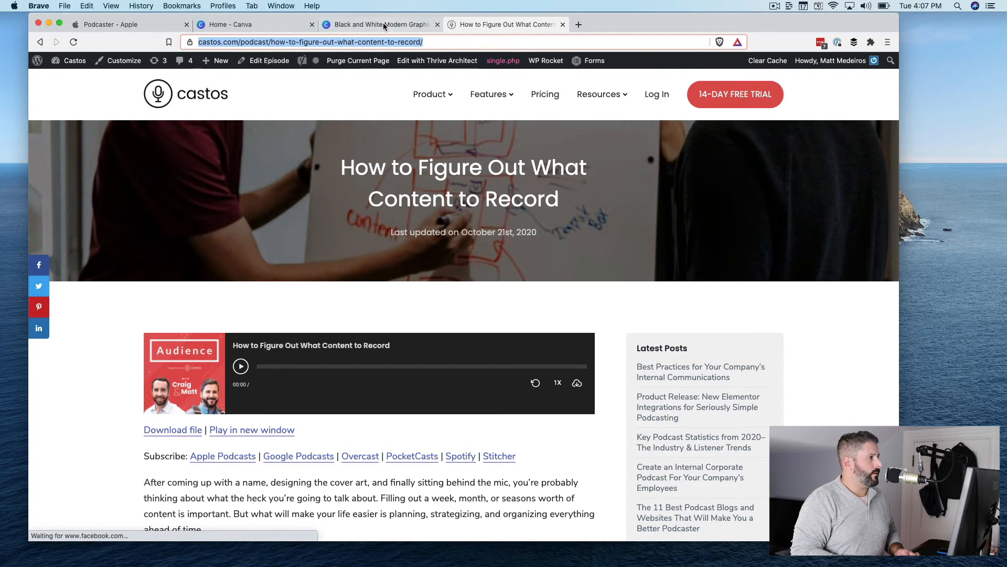
{"action": "left_click", "coordinate": [384, 25]}
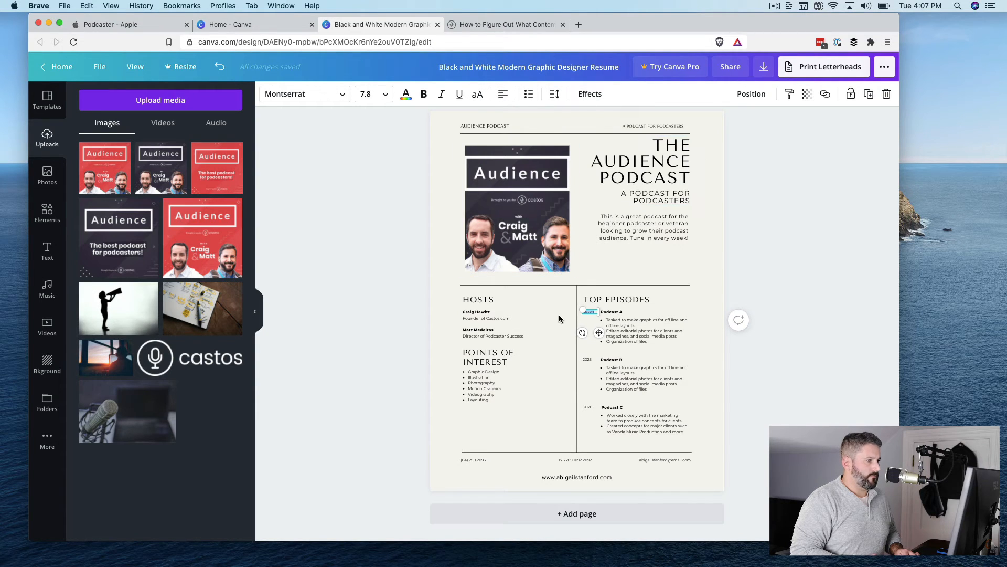
Make the Listen label beside Podcast A a hyperlink to the episode page.
{"action": "right_click", "coordinate": [588, 310]}
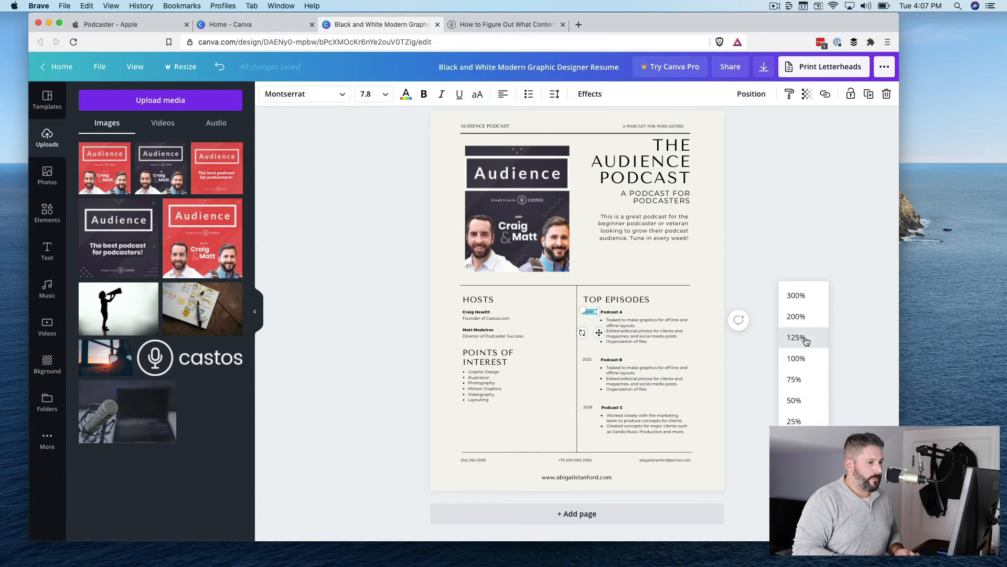
{"action": "left_click", "coordinate": [797, 338]}
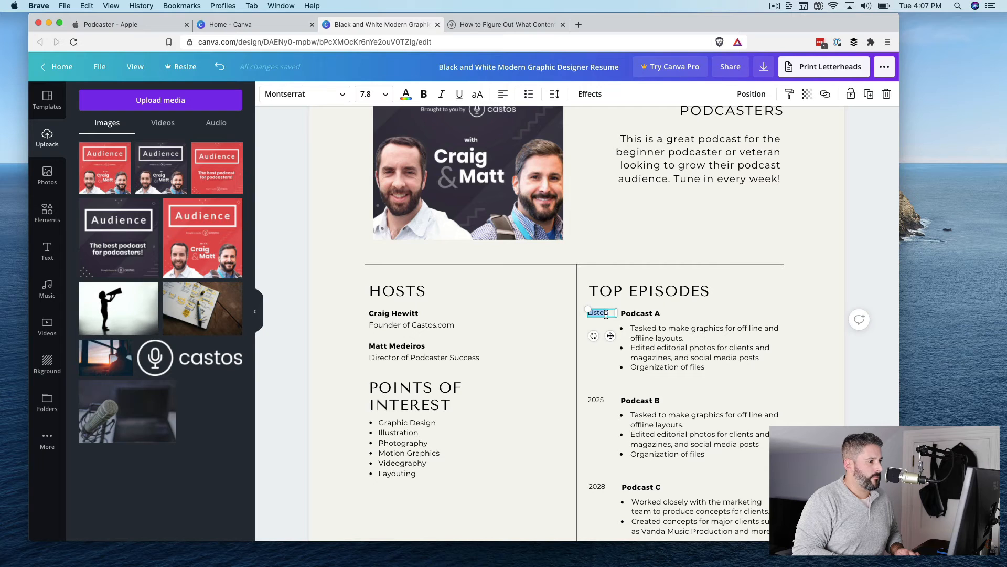
{"action": "left_click", "coordinate": [590, 95]}
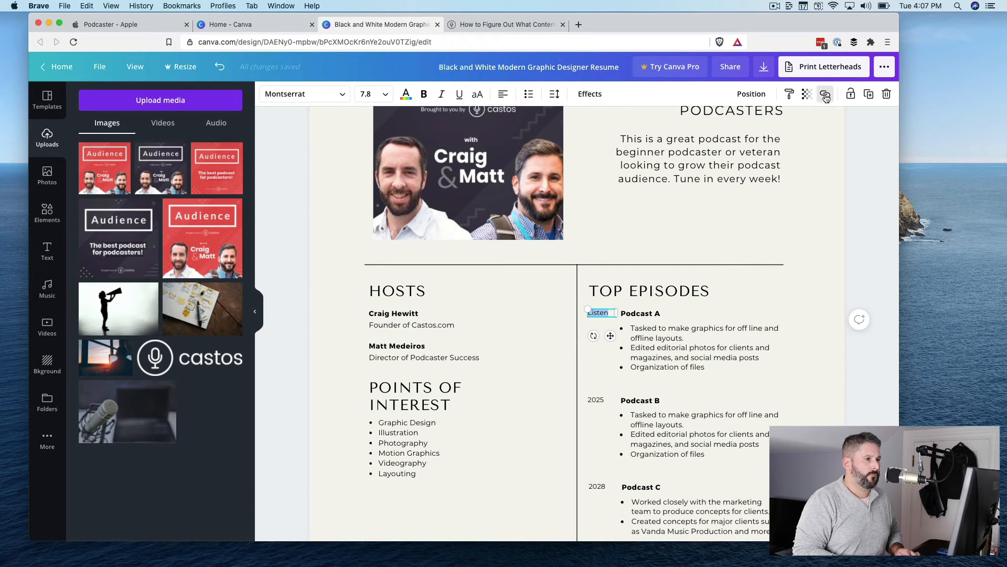
{"action": "left_click", "coordinate": [824, 94]}
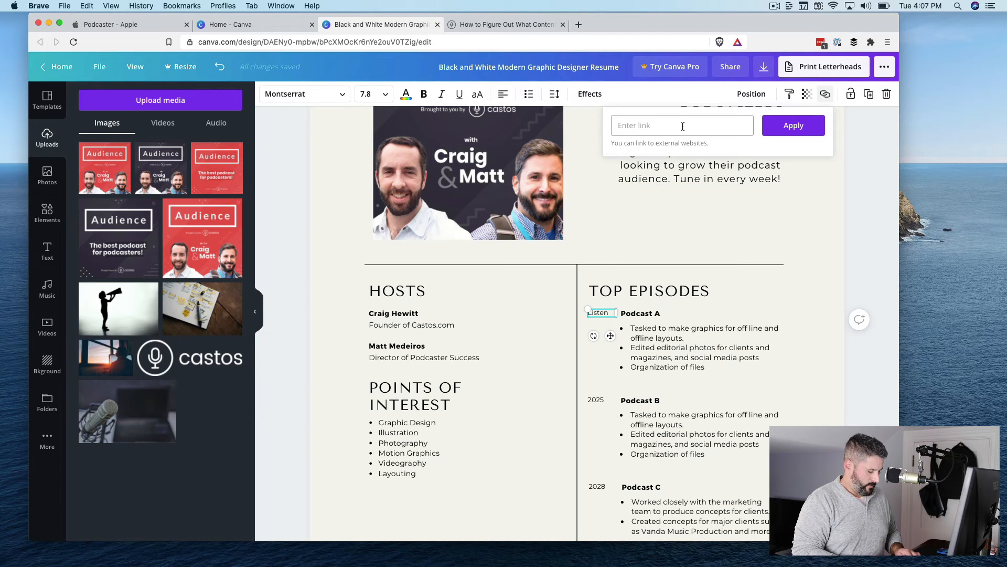
{"action": "left_click", "coordinate": [700, 346]}
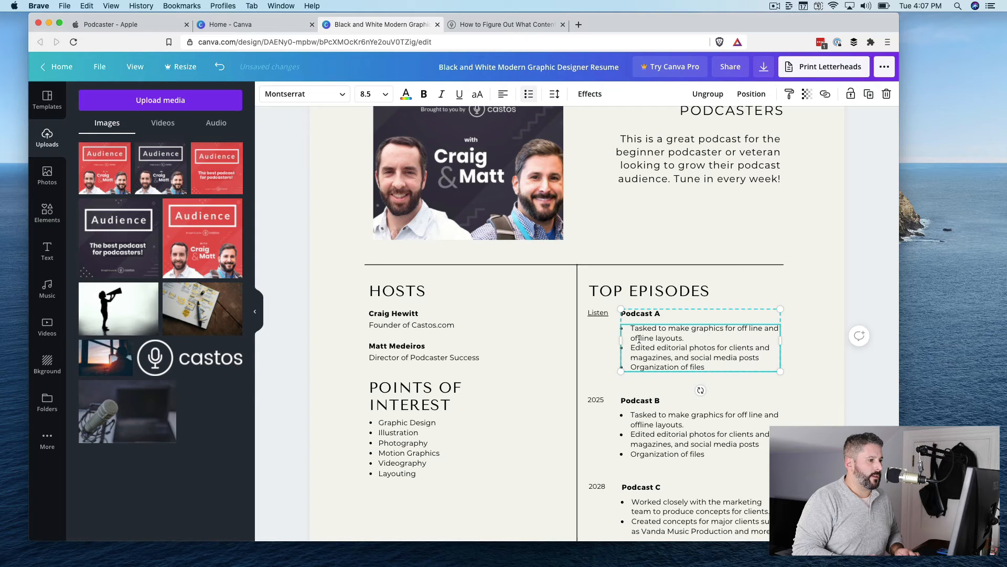
Replace Podcast A's bullets with content-tool points and retitle it How to figure out what content to record.
{"action": "left_click_drag", "start_coordinate": [631, 328], "coordinate": [704, 367]}
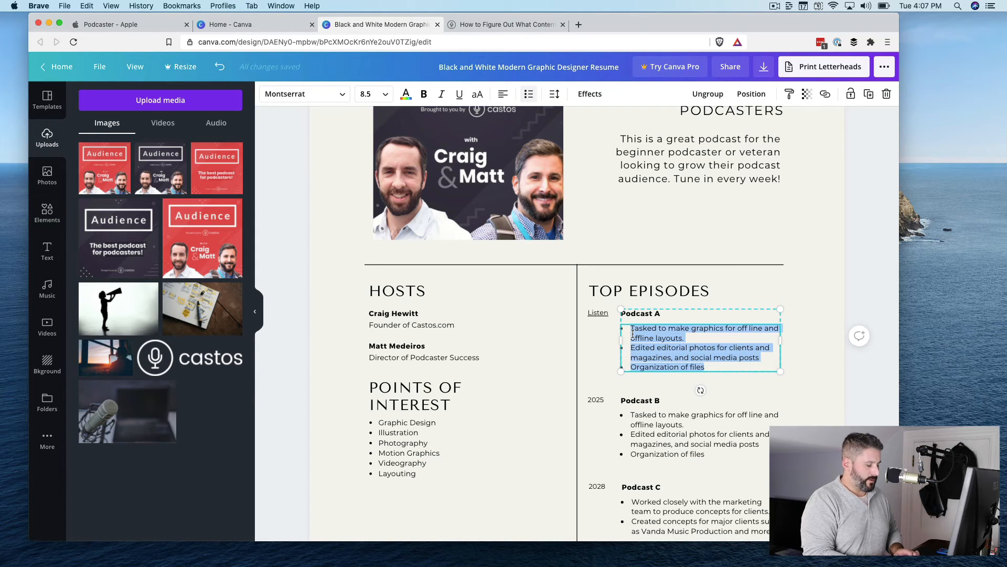
{"action": "type", "text": "T"}
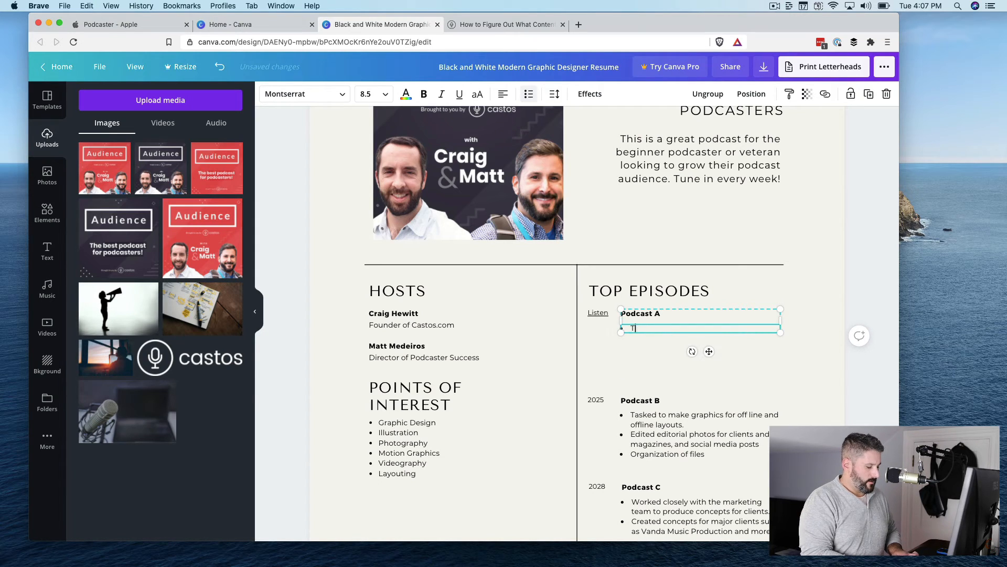
{"action": "type", "text": "Tools to organize content calendar"}
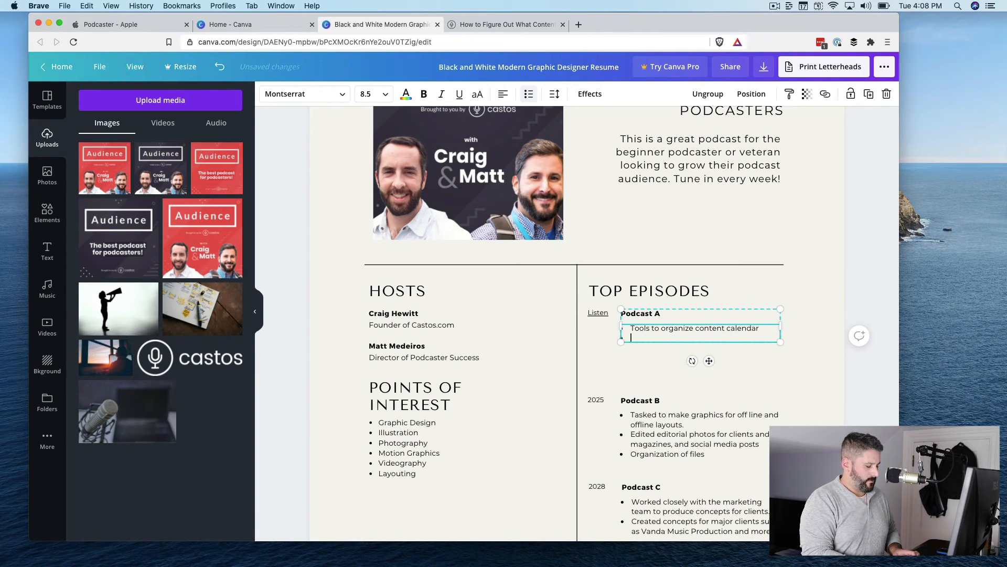
{"action": "type", "text": "Break the writer's block"}
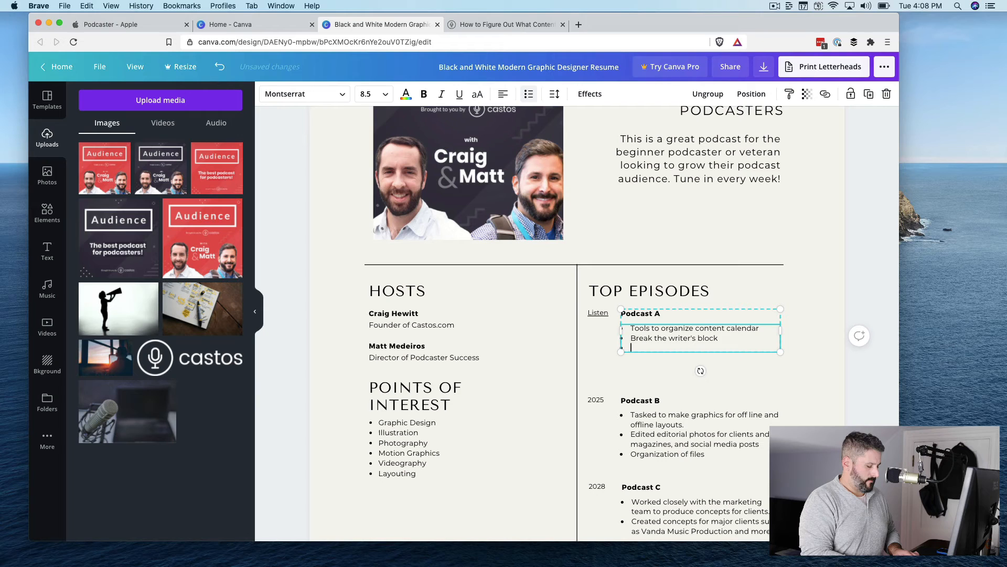
{"action": "type", "text": "Fun social media tools for promoting your show."}
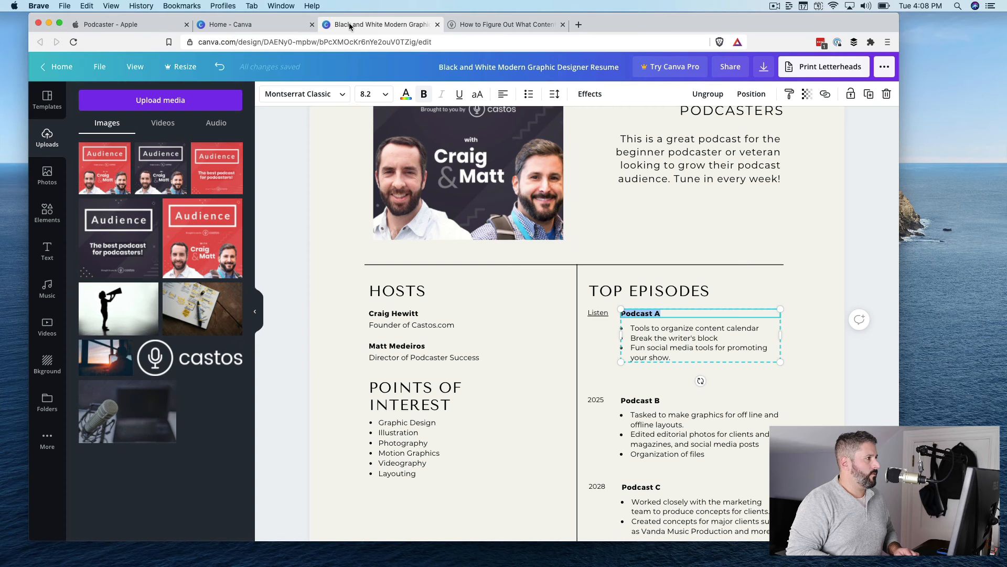
{"action": "type", "text": "How to figure out what content to record"}
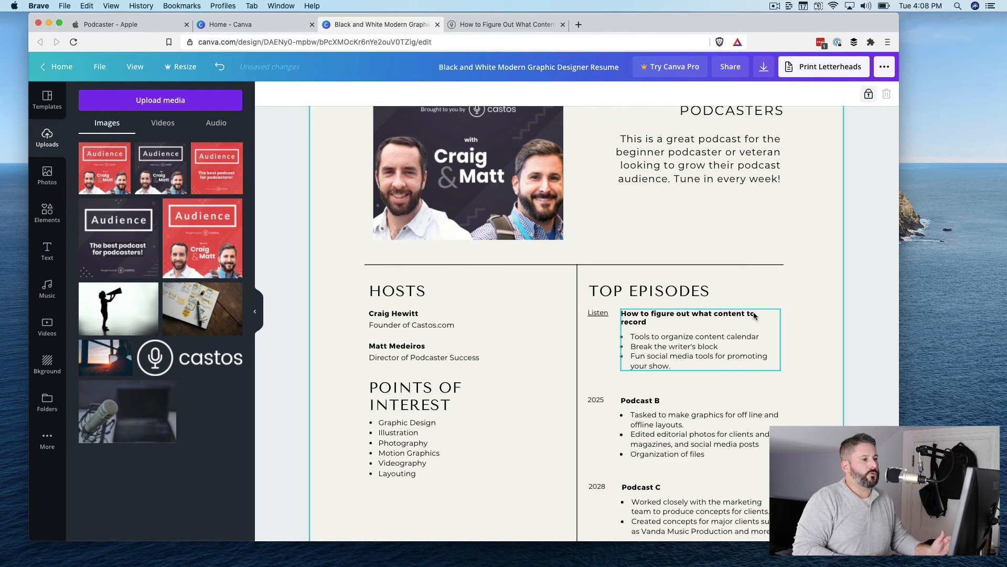
{"action": "scroll", "scroll_direction": "down", "scroll_amount": 3}
{"action": "type", "text": "www"}
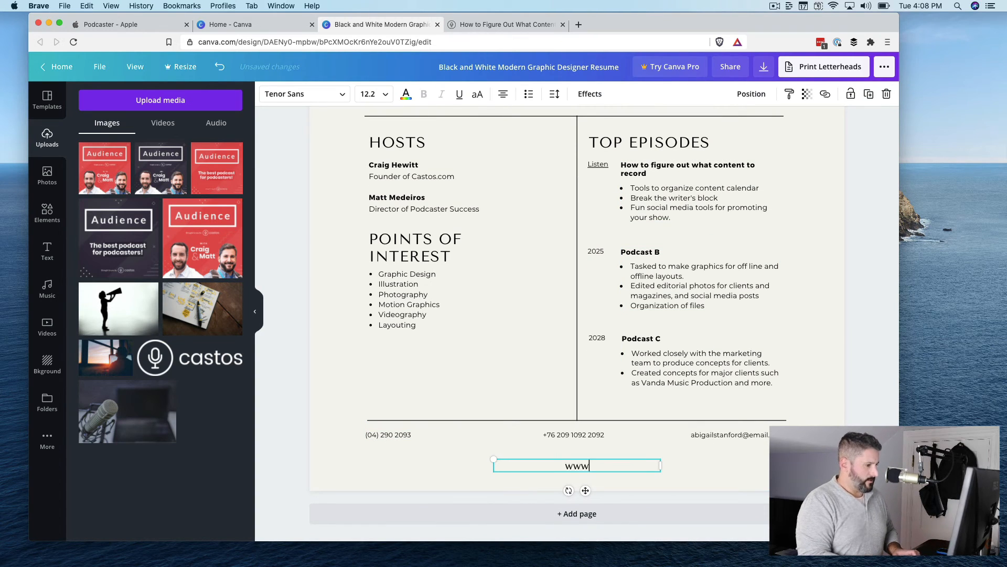
{"action": "type", "text": ".castos.com"}
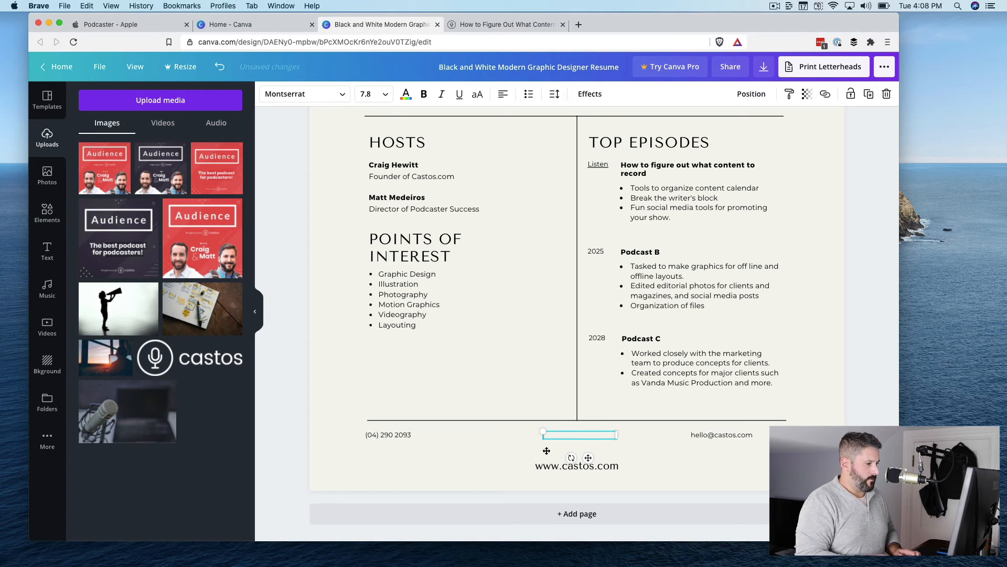
{"action": "left_click", "coordinate": [388, 434]}
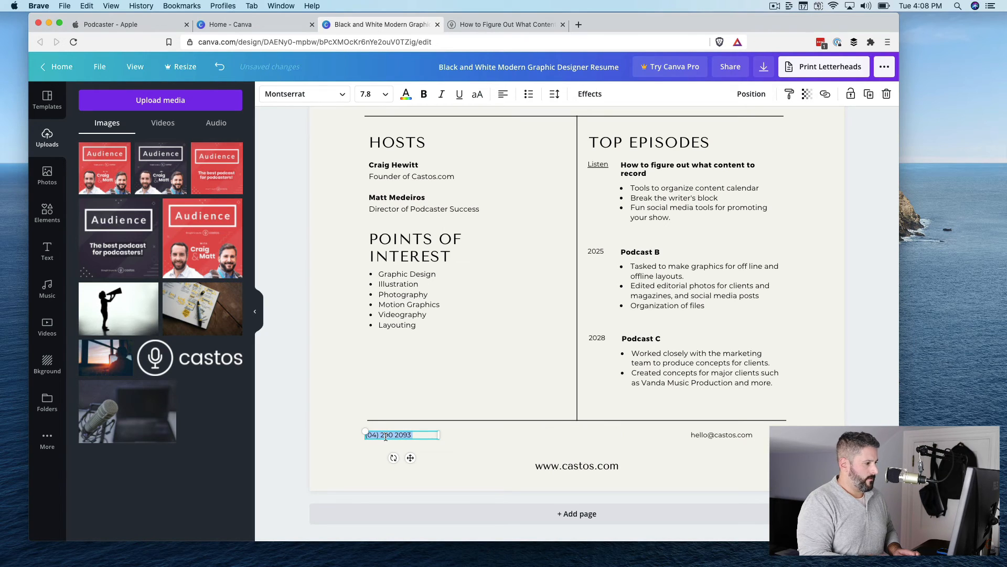
{"action": "type", "text": "twitter"}
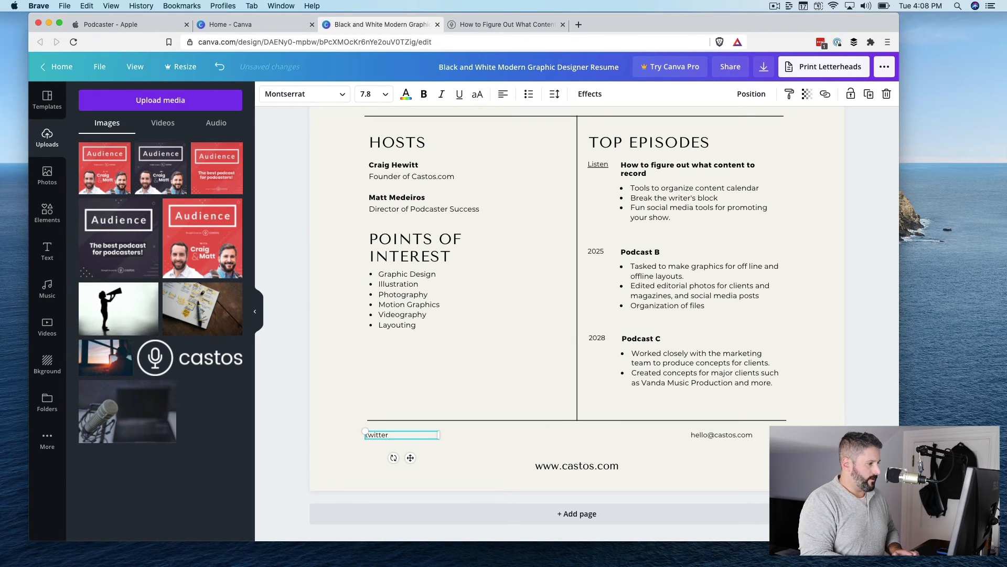
{"action": "type", "text": ".com/castosh"}
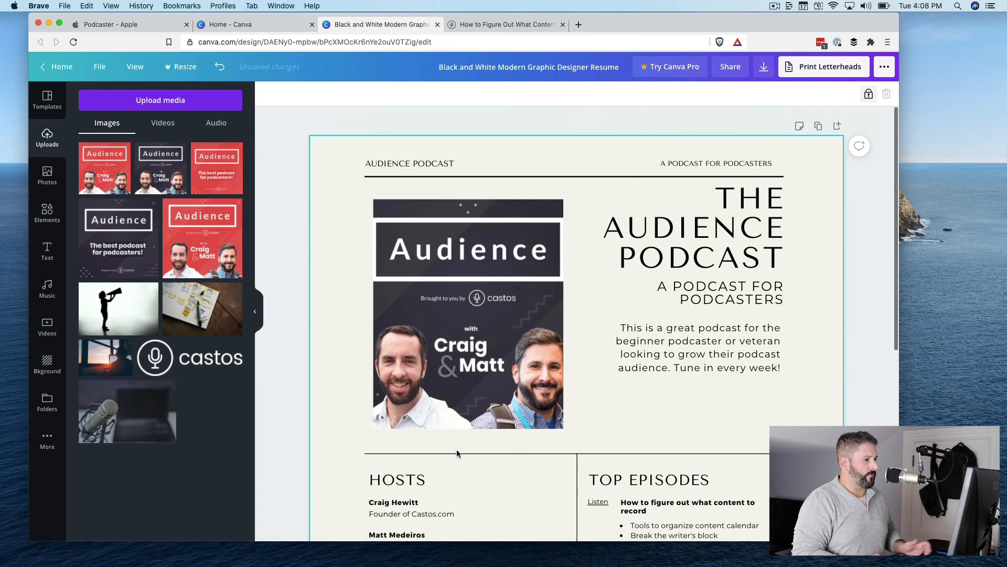
{"action": "mouse_move", "coordinate": [825, 85]}
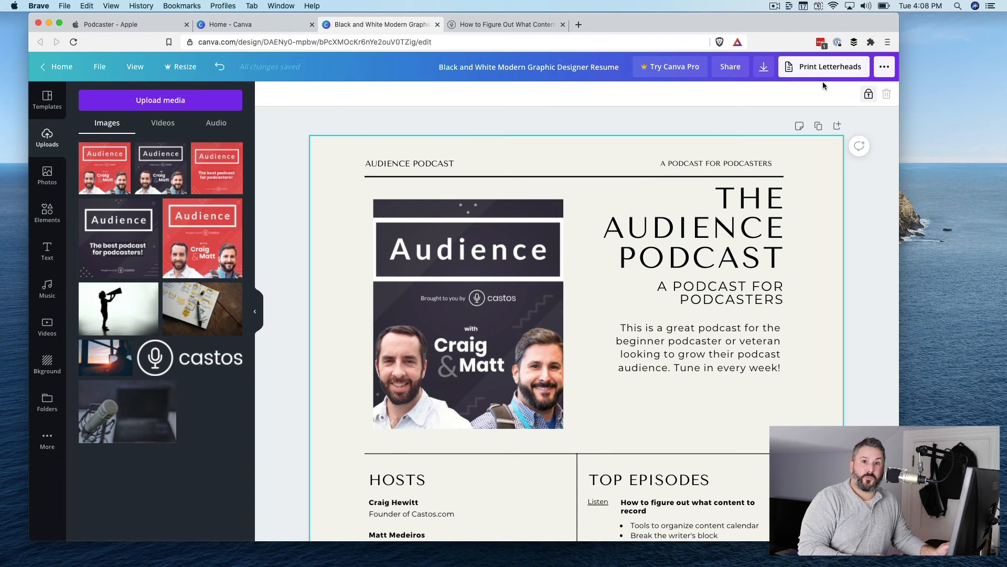
{"action": "scroll", "scroll_direction": "down", "scroll_amount": 3}
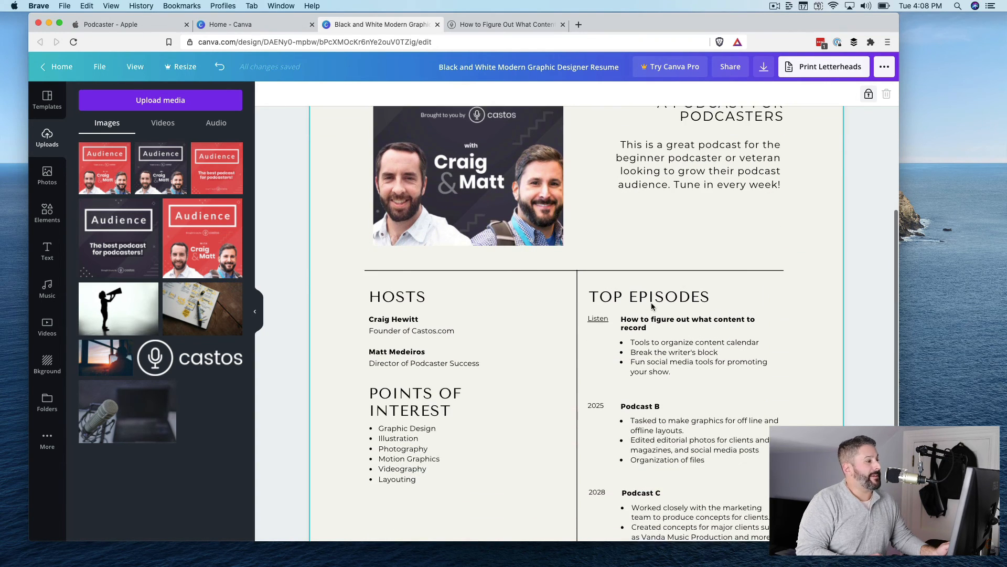
{"action": "scroll", "scroll_direction": "down", "scroll_amount": 3}
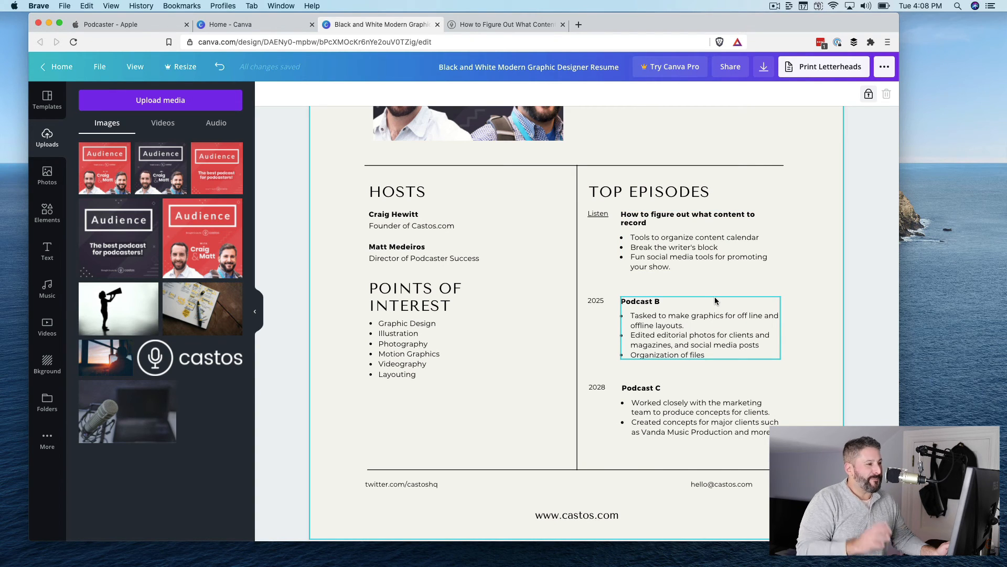
{"action": "mouse_move", "coordinate": [619, 317]}
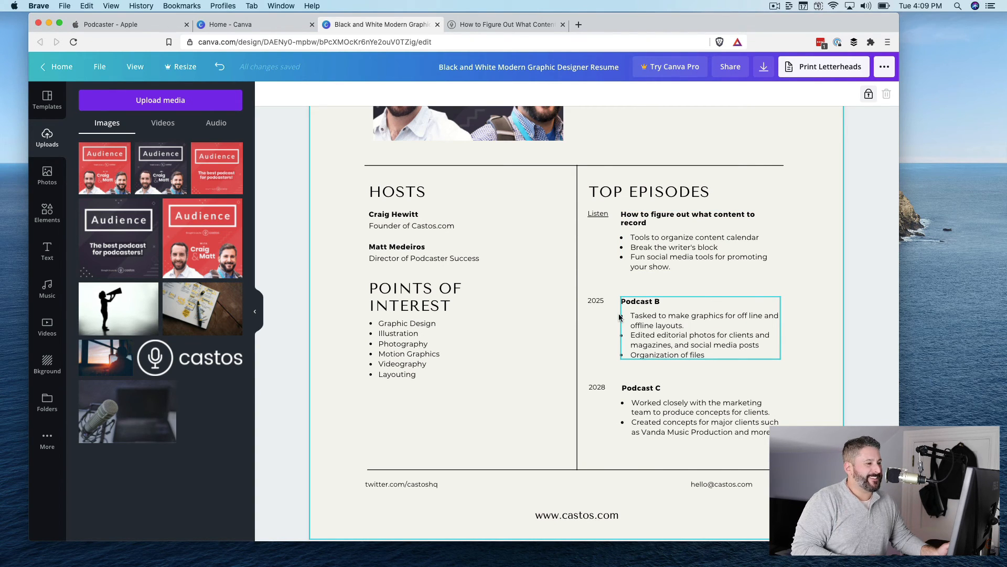
{"action": "mouse_move", "coordinate": [650, 358]}
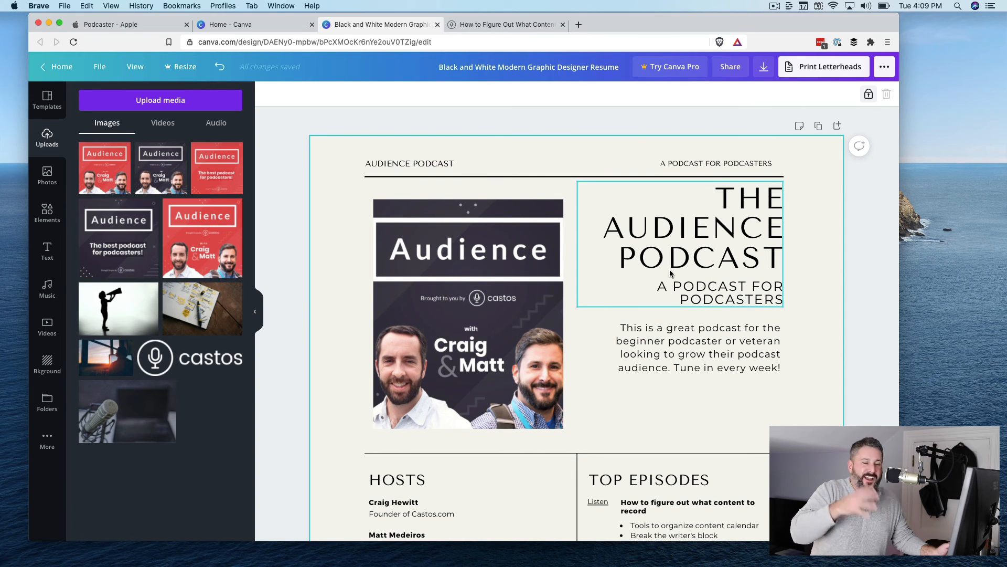
{"action": "left_click", "coordinate": [764, 67]}
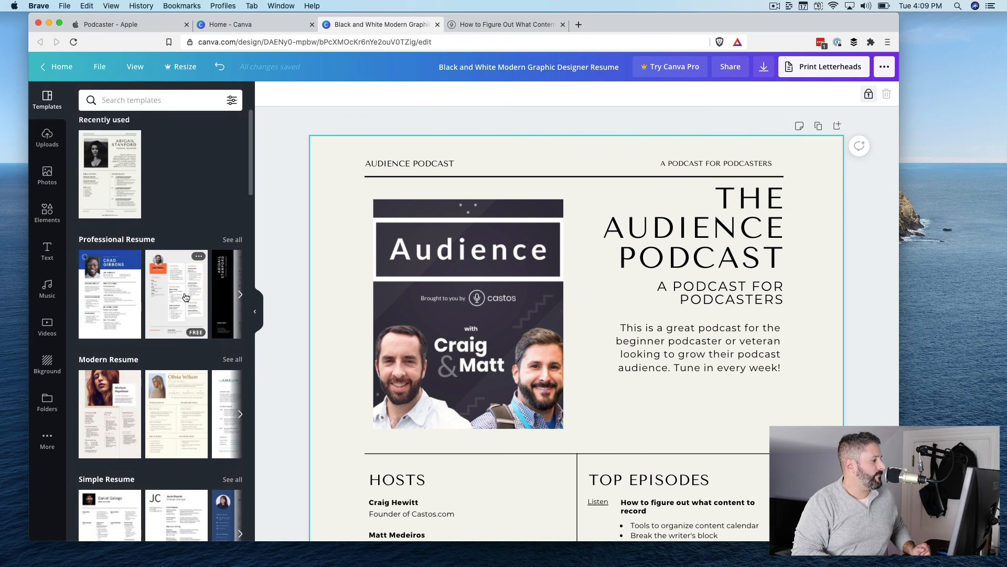
Scroll the Templates panel through the resume categories to Corporate, Creative and Photo Resume.
{"action": "scroll", "scroll_direction": "down", "scroll_amount": 3}
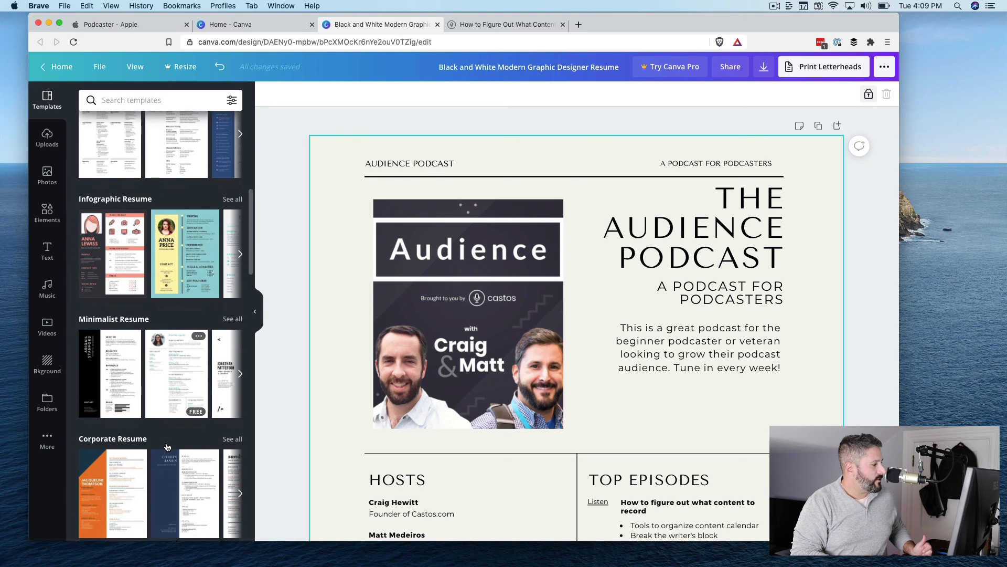
{"action": "scroll", "scroll_direction": "down", "scroll_amount": 3}
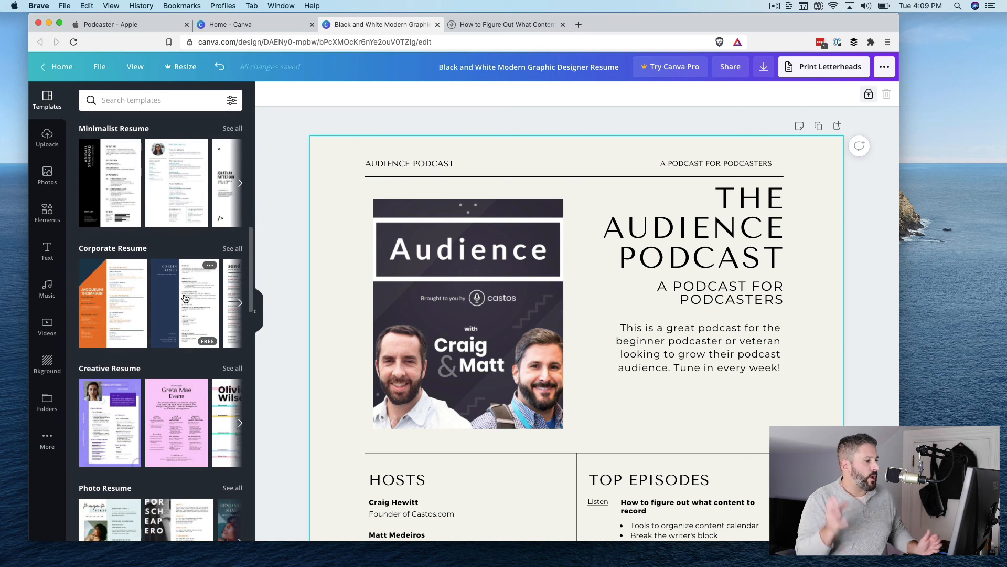